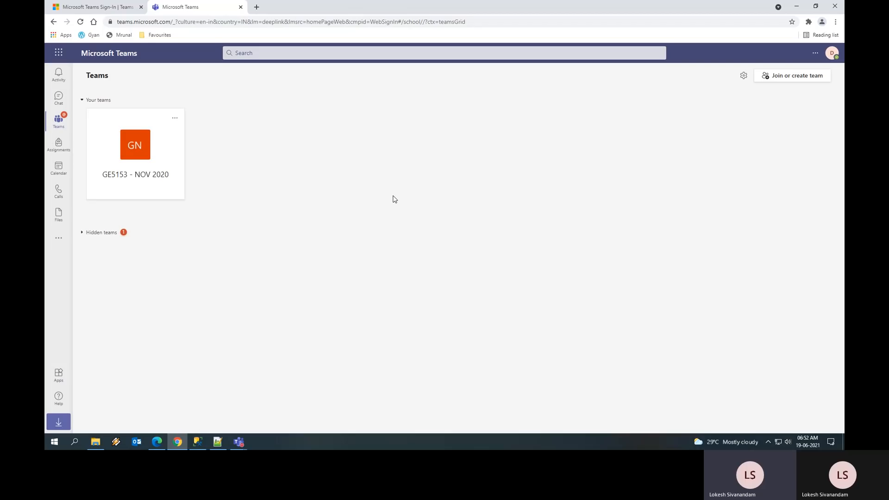
{"action": "mouse_move", "coordinate": [316, 151]}
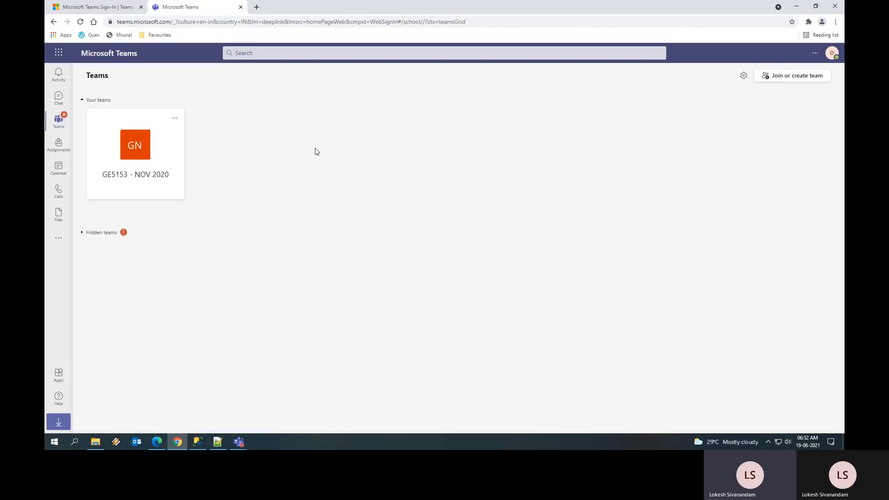
{"action": "mouse_move", "coordinate": [309, 402]}
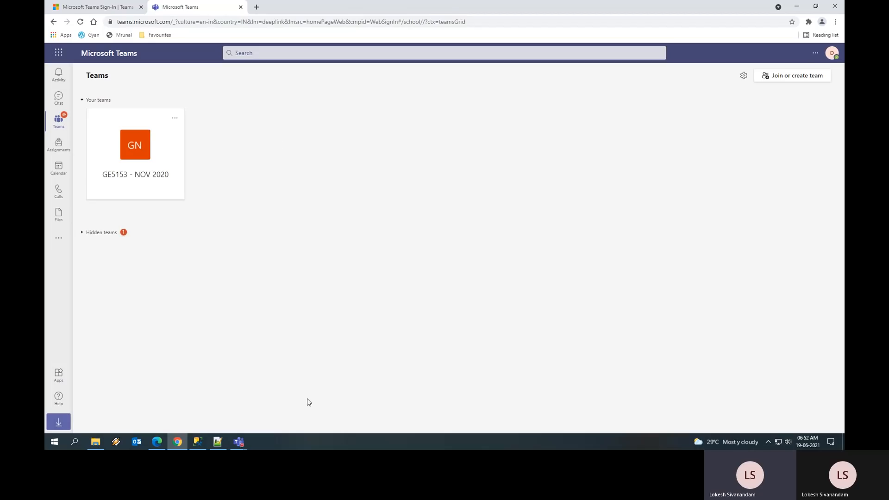
{"action": "mouse_move", "coordinate": [286, 284]}
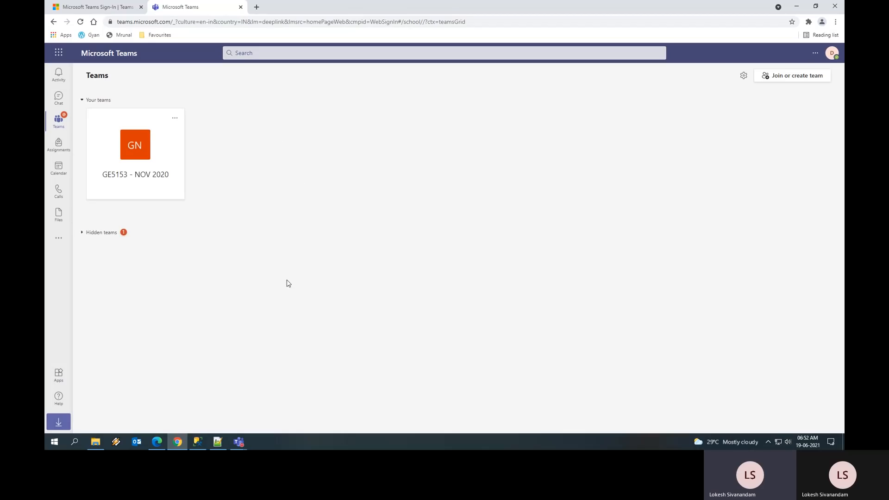
{"action": "mouse_move", "coordinate": [58, 120]}
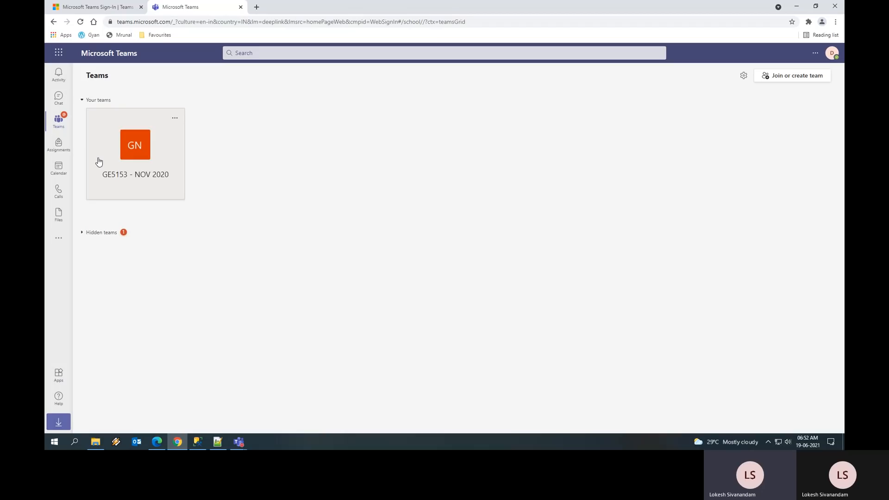
- Enter the GE5153 - NOV 2020 team and open its RE-EXAM assignment from Assignments
{"action": "left_click", "coordinate": [135, 145]}
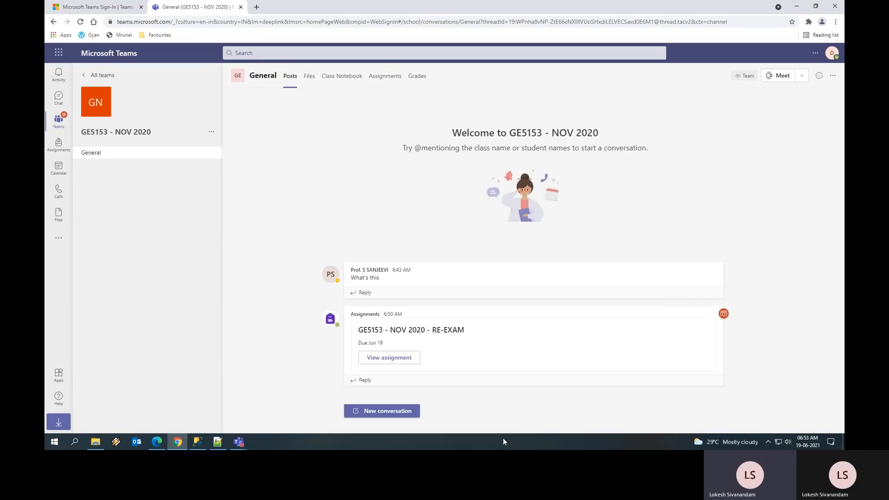
{"action": "mouse_move", "coordinate": [388, 357]}
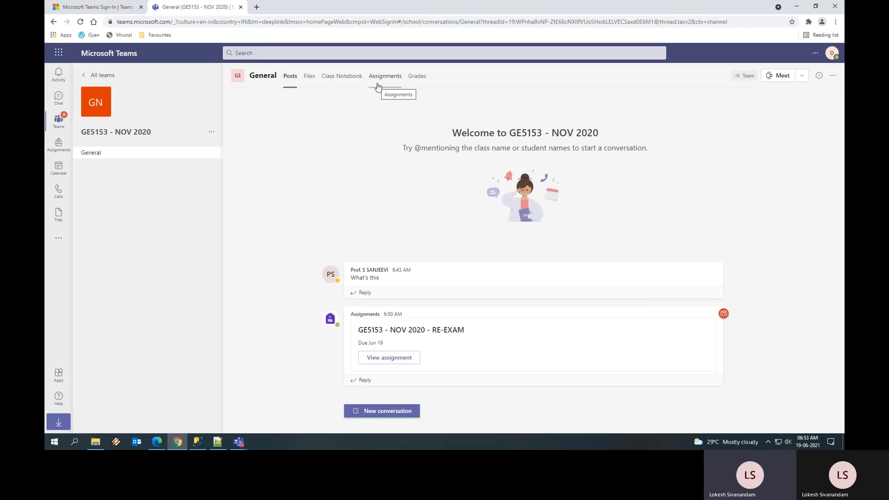
{"action": "left_click", "coordinate": [385, 75]}
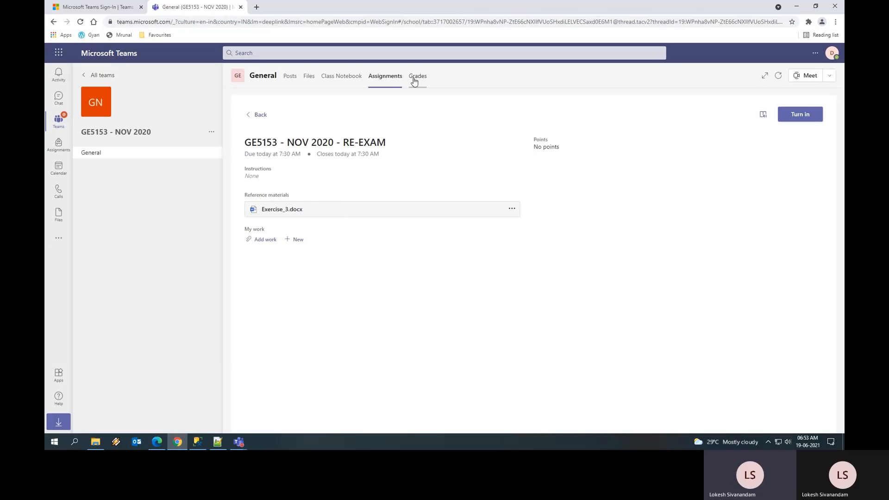
{"action": "left_click", "coordinate": [417, 75]}
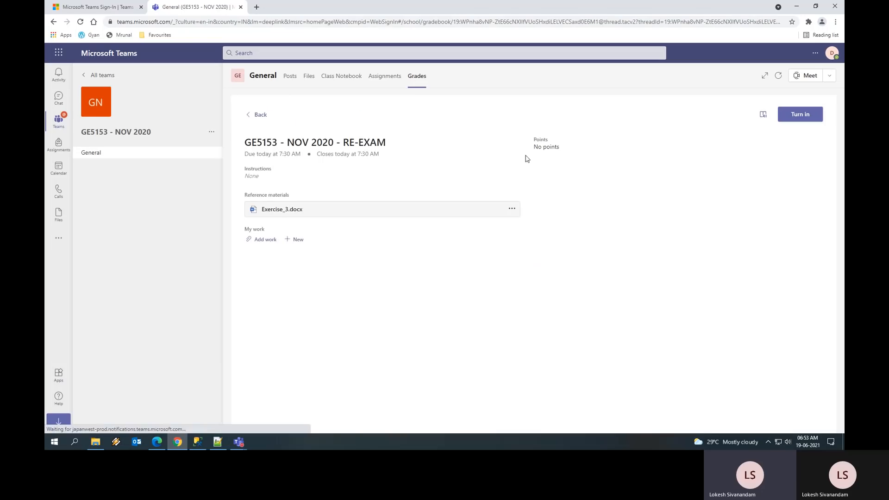
{"action": "mouse_move", "coordinate": [318, 206]}
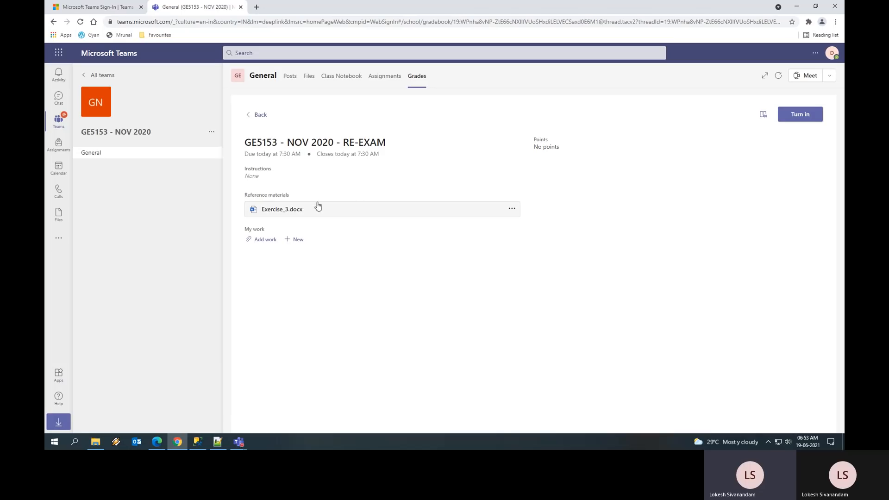
{"action": "mouse_move", "coordinate": [305, 199]}
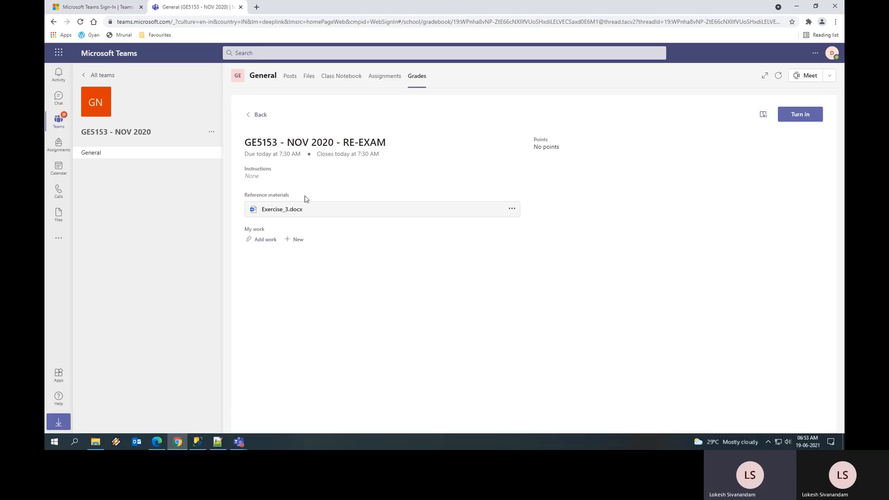
{"action": "mouse_move", "coordinate": [286, 218]}
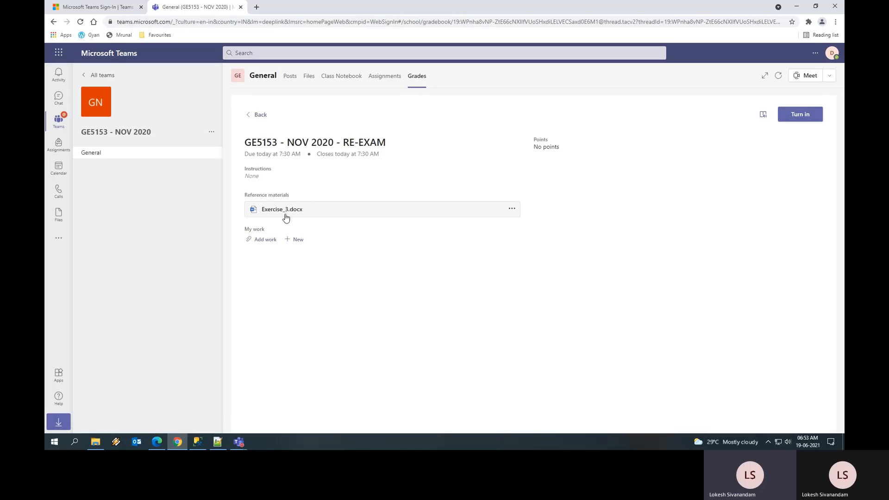
{"action": "mouse_move", "coordinate": [267, 218]}
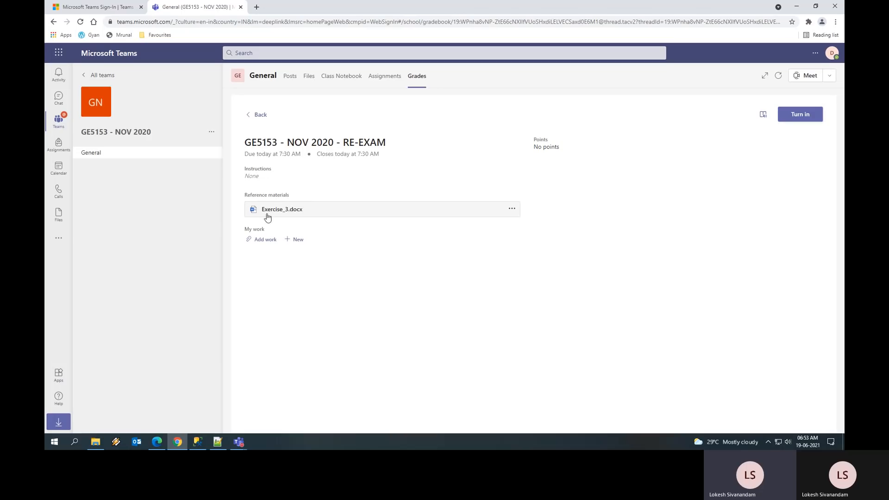
{"action": "mouse_move", "coordinate": [293, 213]}
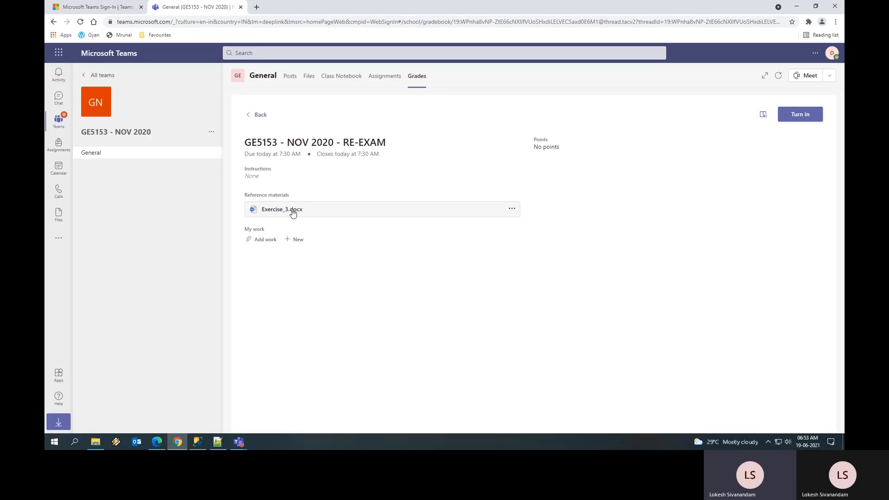
- Download Exercise_3.docx from the assignment, dismissing the privacy notice and closing the preview
{"action": "left_click", "coordinate": [511, 209]}
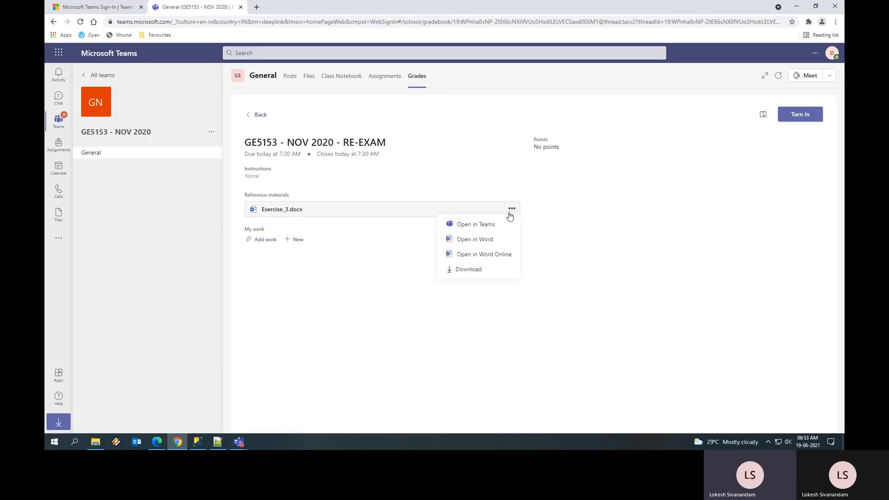
{"action": "mouse_move", "coordinate": [468, 270]}
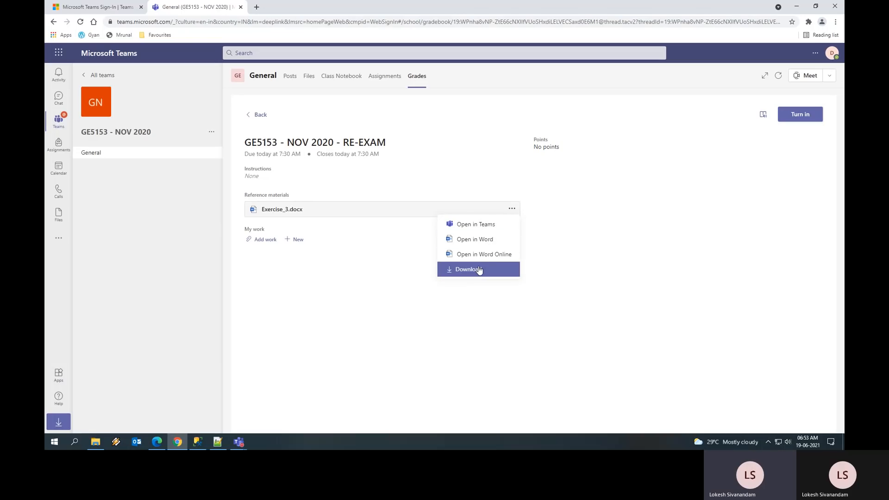
{"action": "left_click", "coordinate": [468, 270]}
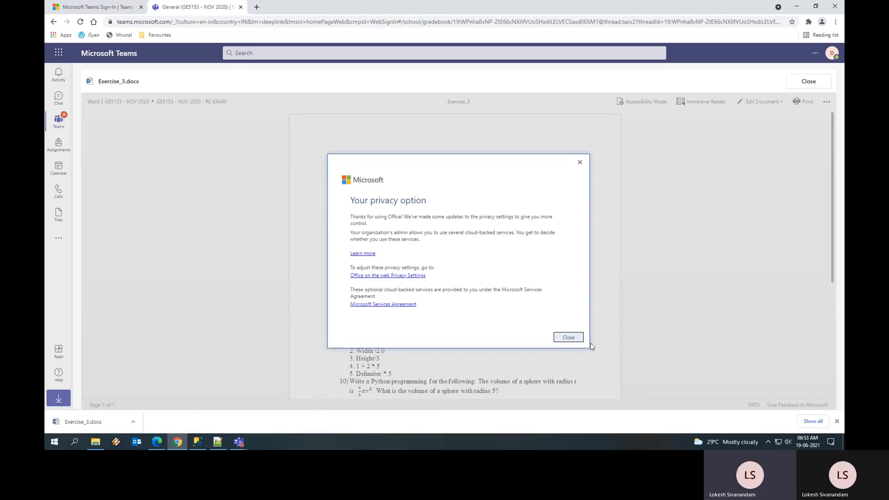
{"action": "left_click", "coordinate": [568, 336]}
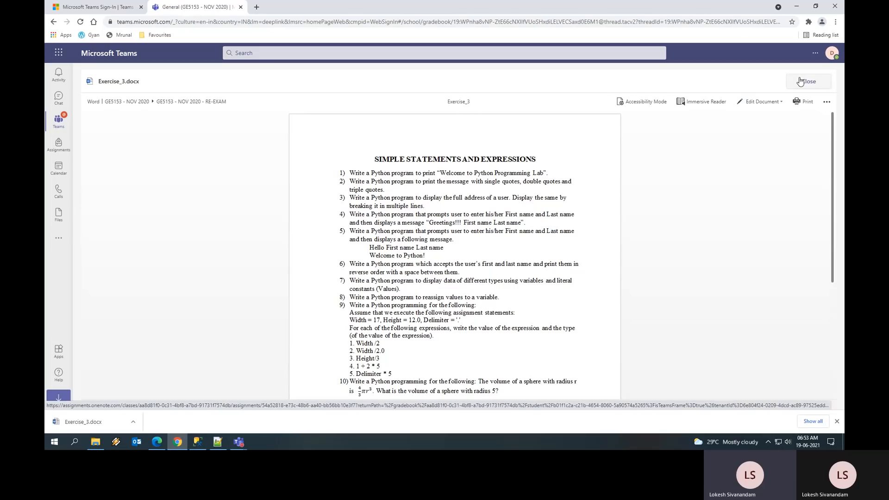
{"action": "left_click", "coordinate": [808, 81]}
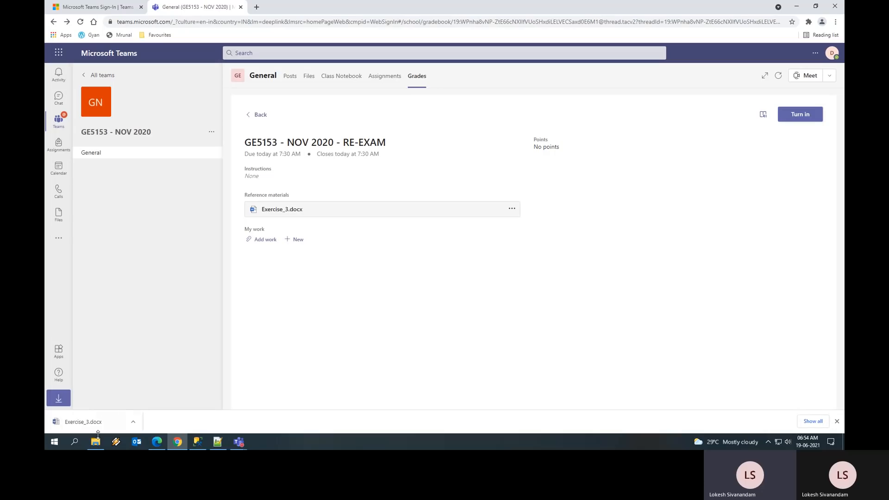
- Open the downloaded Exercise_3.docx in Word from Chrome's download bar, then close the document
{"action": "left_click", "coordinate": [83, 421]}
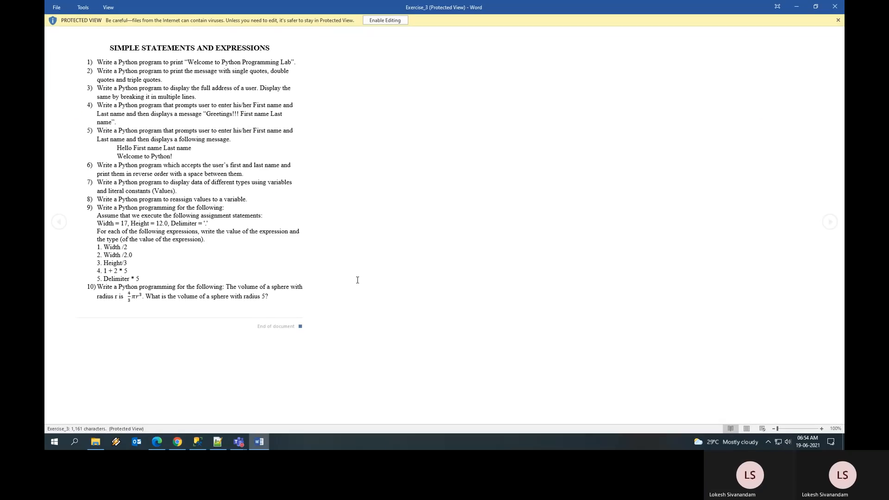
{"action": "left_click", "coordinate": [384, 20]}
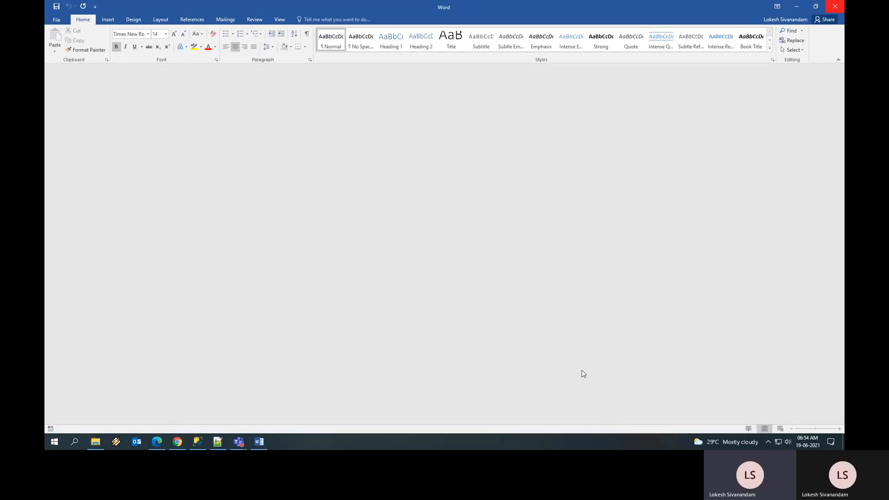
{"action": "mouse_move", "coordinate": [238, 442]}
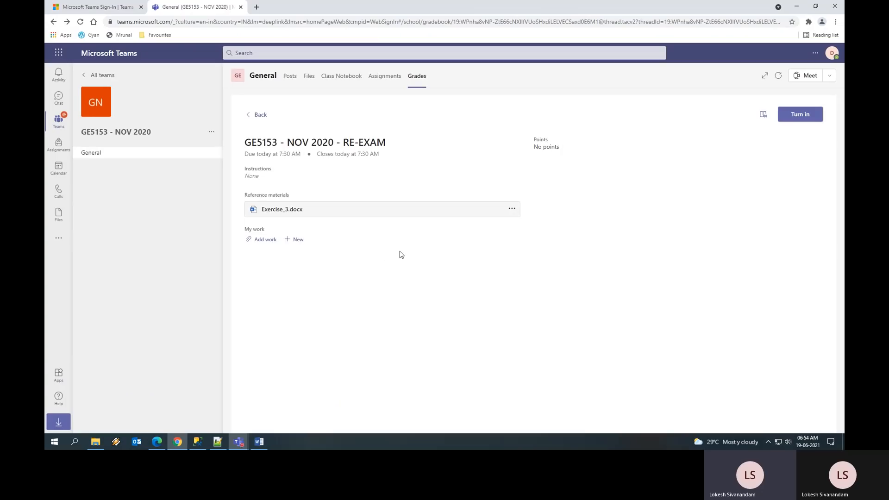
{"action": "mouse_move", "coordinate": [385, 262]}
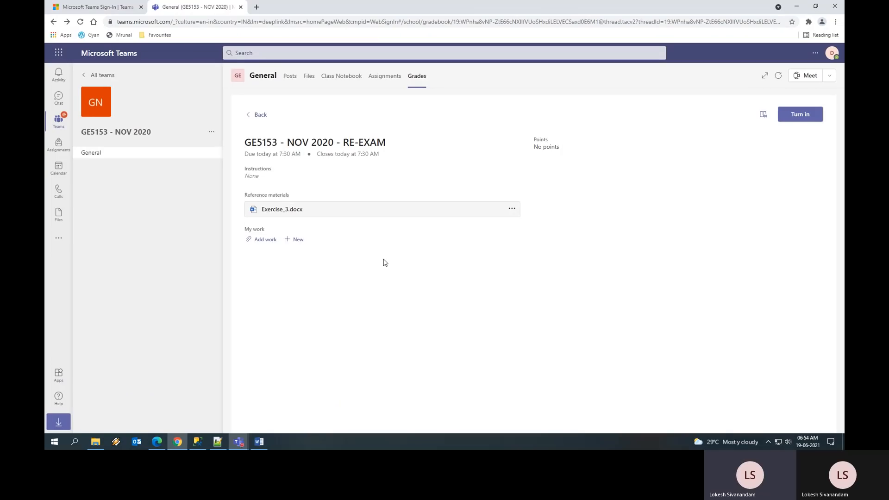
{"action": "mouse_move", "coordinate": [259, 244]}
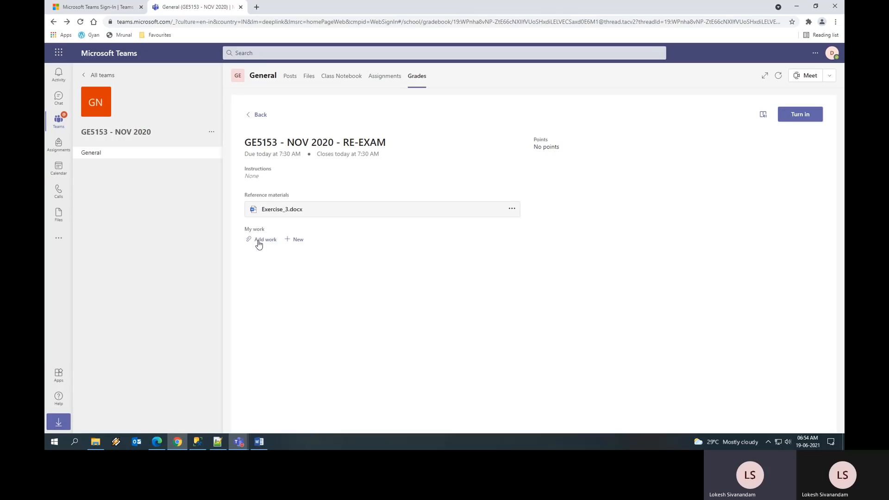
- Bring up the Add work attach window under My work on the RE-EXAM assignment
{"action": "left_click", "coordinate": [265, 239]}
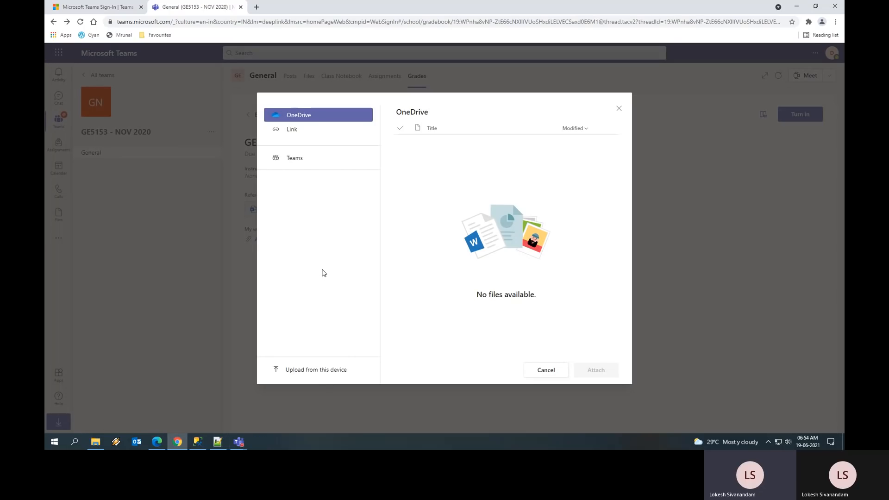
{"action": "mouse_move", "coordinate": [300, 435]}
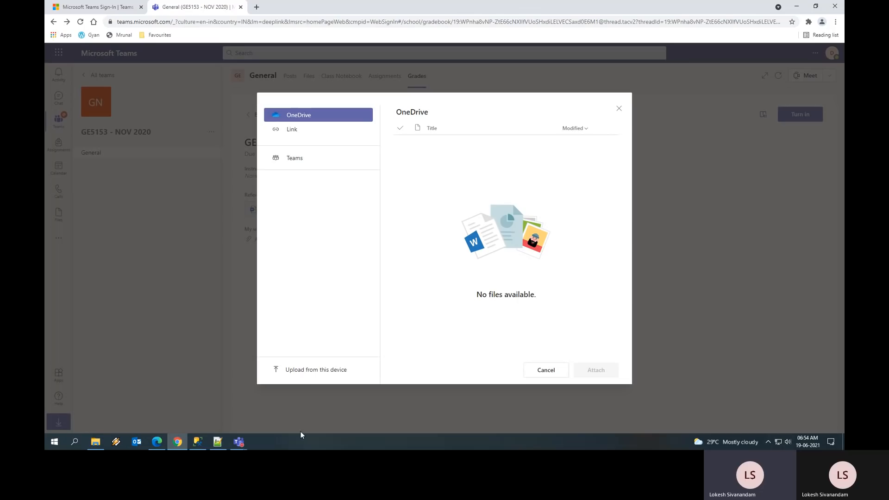
{"action": "mouse_move", "coordinate": [316, 369]}
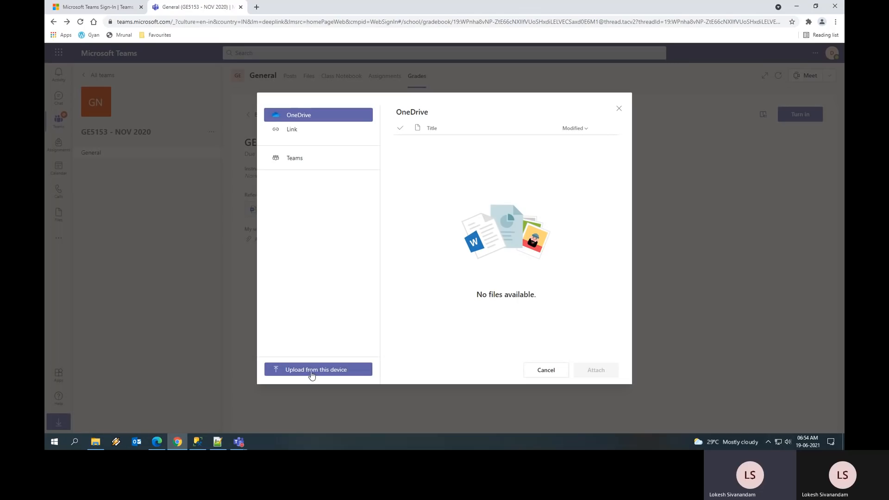
- Upload Exercise_6.docx from this computer's D:\APR2021\GE5161 folder
{"action": "left_click", "coordinate": [316, 369]}
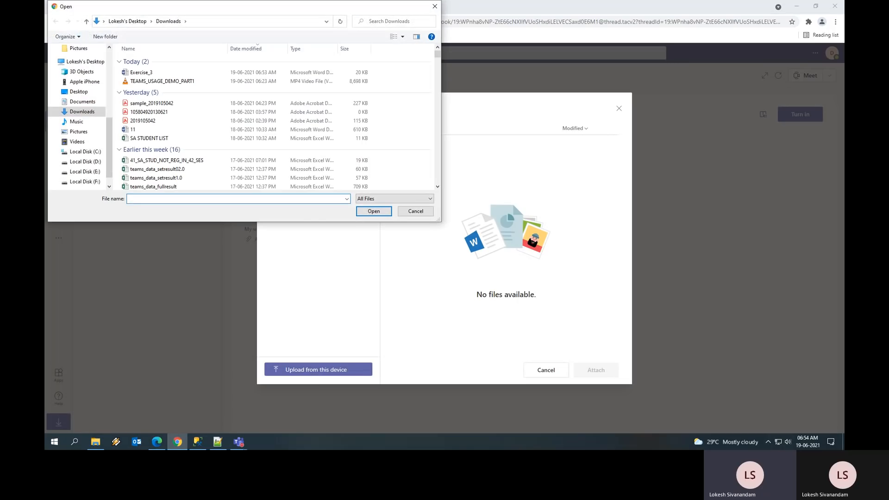
{"action": "left_click", "coordinate": [148, 138]}
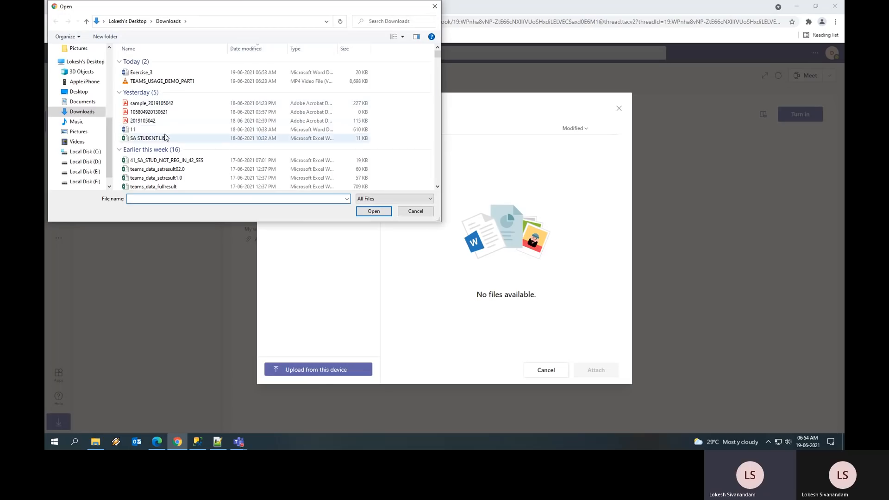
{"action": "left_click", "coordinate": [133, 129]}
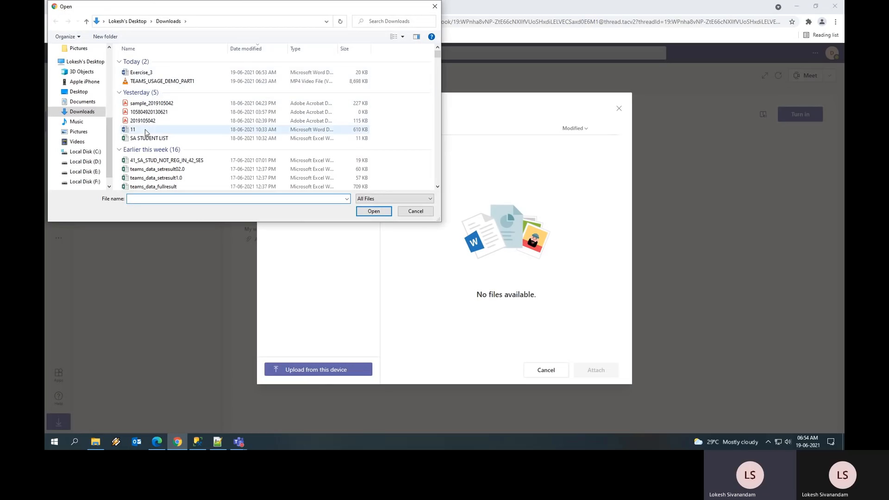
{"action": "left_click", "coordinate": [82, 111]}
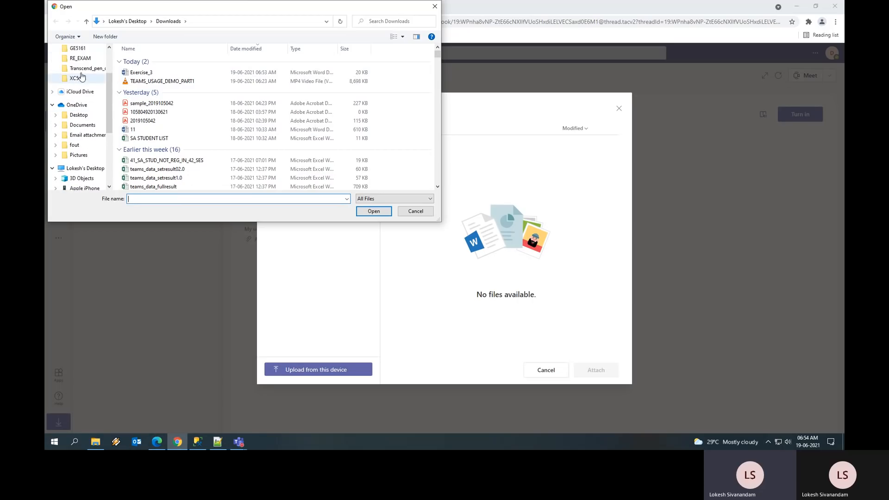
{"action": "left_click", "coordinate": [141, 86]}
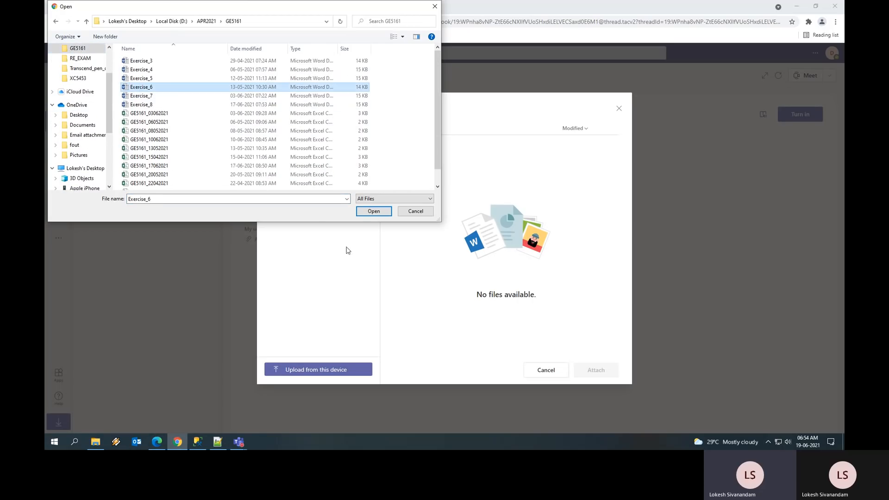
{"action": "left_click", "coordinate": [373, 211]}
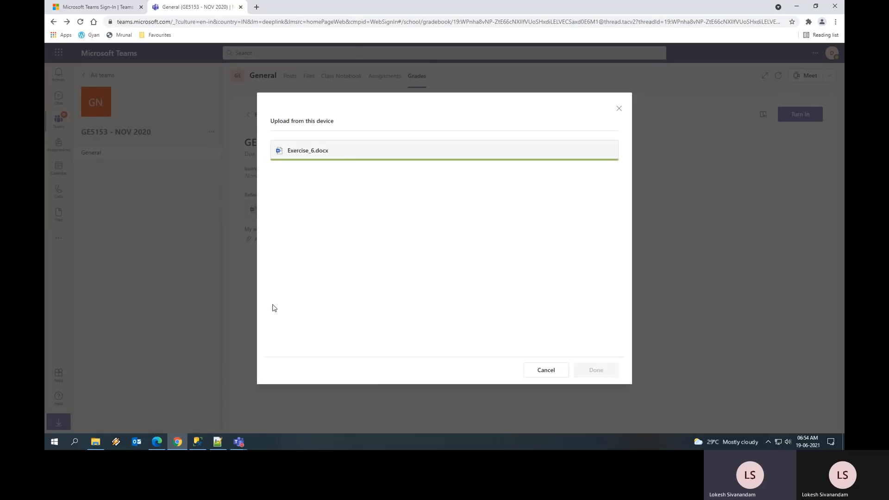
{"action": "left_click", "coordinate": [307, 150]}
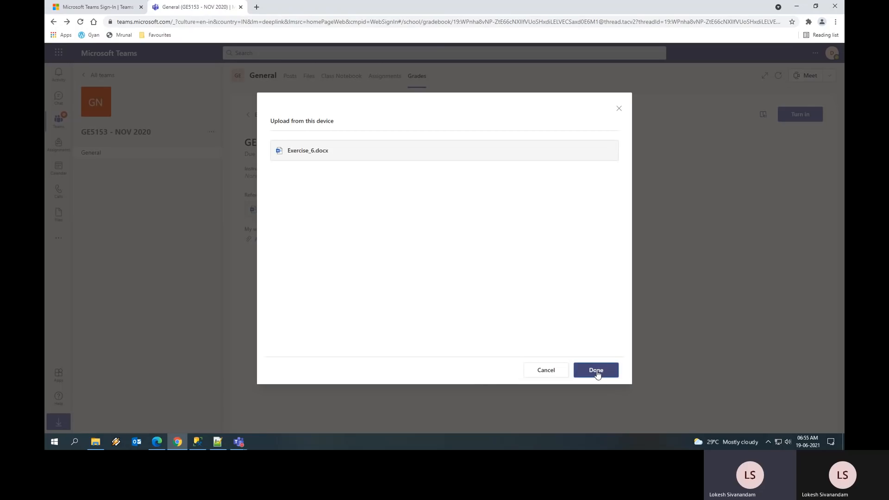
- Confirm Exercise_6.docx under My work with Done, then Remove it from My work
{"action": "left_click", "coordinate": [594, 369]}
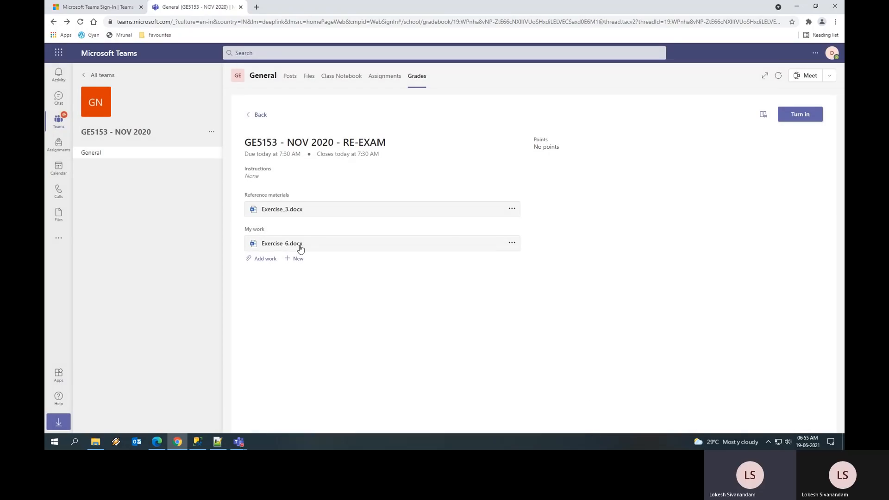
{"action": "mouse_move", "coordinate": [328, 250]}
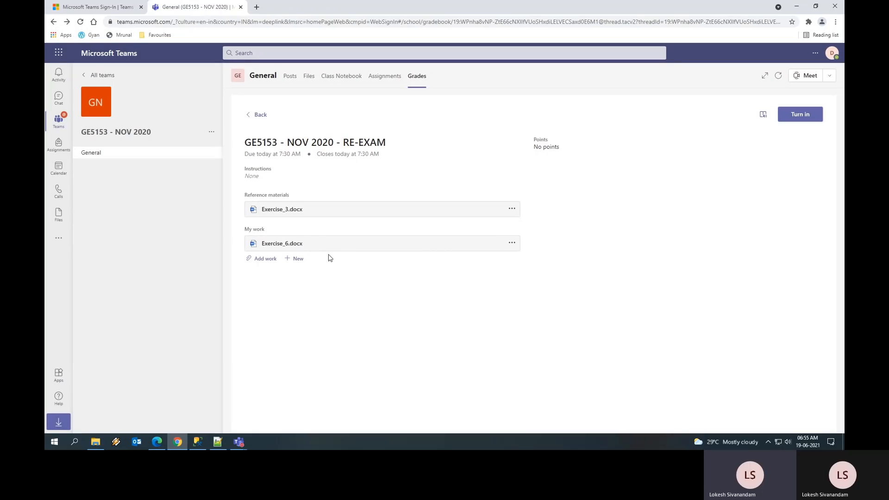
{"action": "mouse_move", "coordinate": [280, 258]}
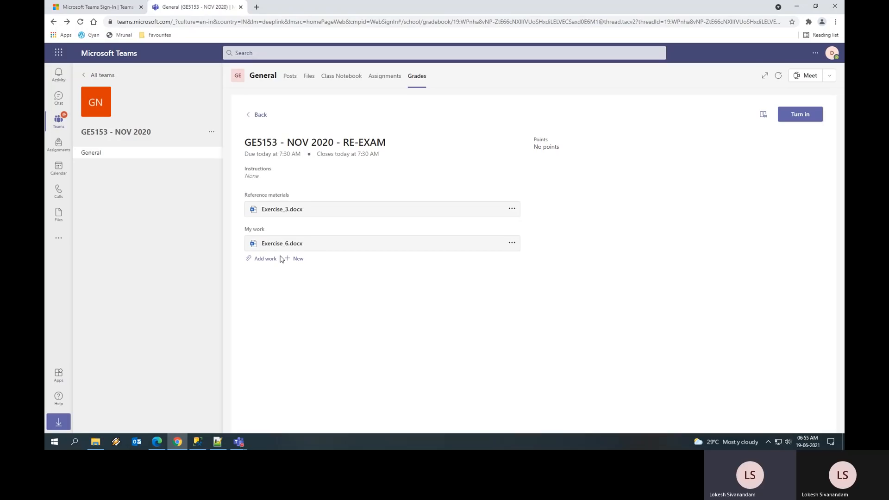
{"action": "mouse_move", "coordinate": [508, 250]}
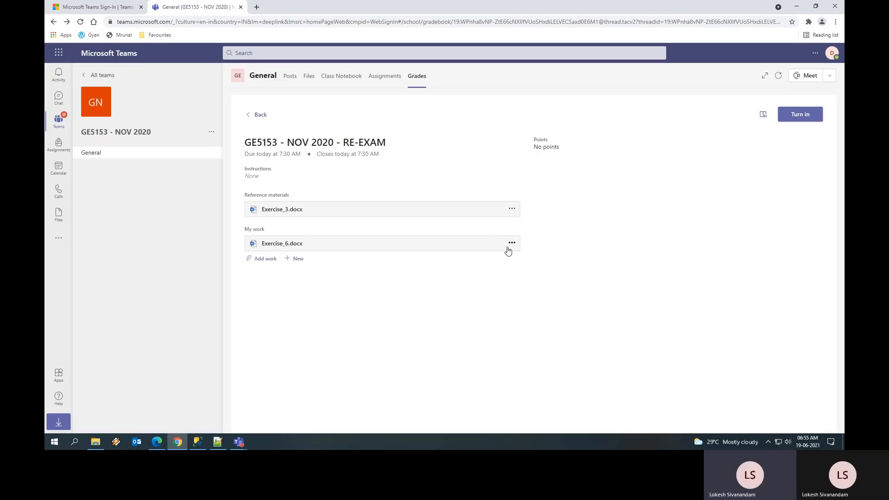
{"action": "left_click", "coordinate": [511, 242]}
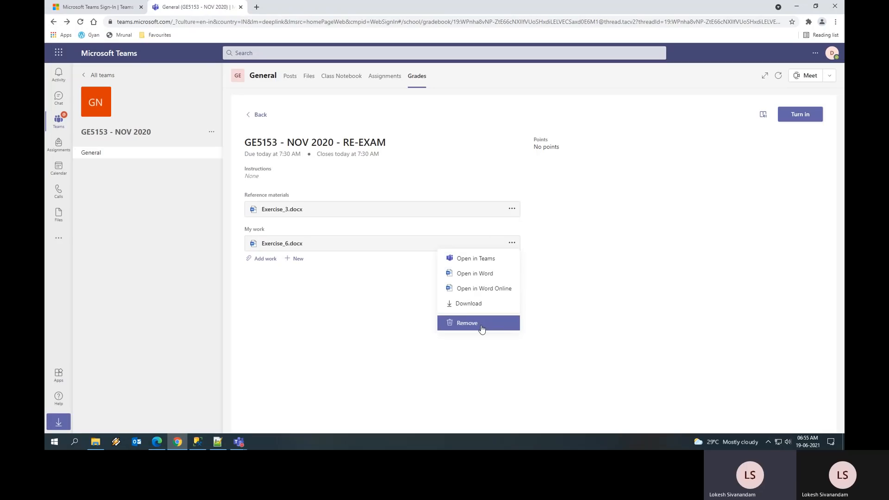
{"action": "left_click", "coordinate": [466, 322]}
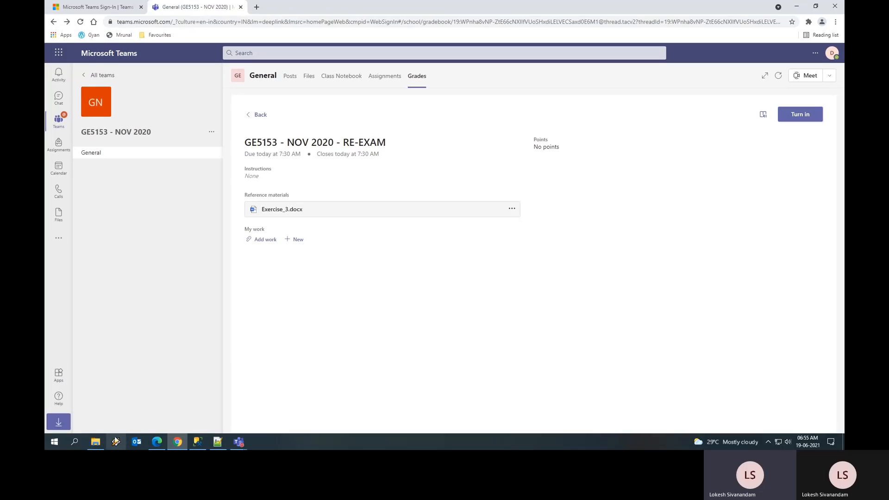
{"action": "mouse_move", "coordinate": [178, 442]}
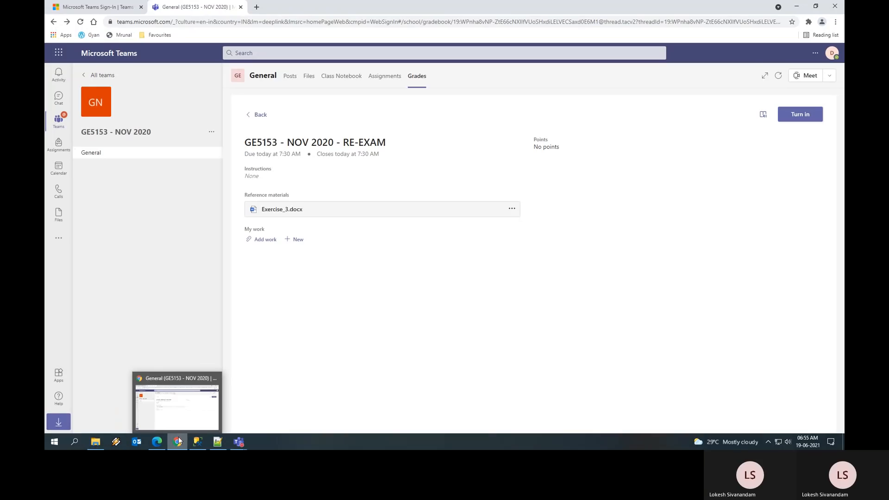
{"action": "mouse_move", "coordinate": [177, 442]}
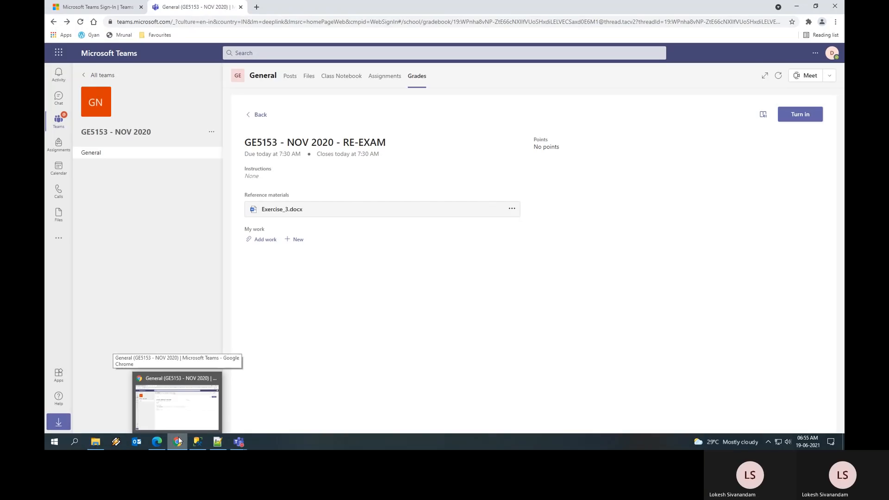
{"action": "mouse_move", "coordinate": [258, 41]}
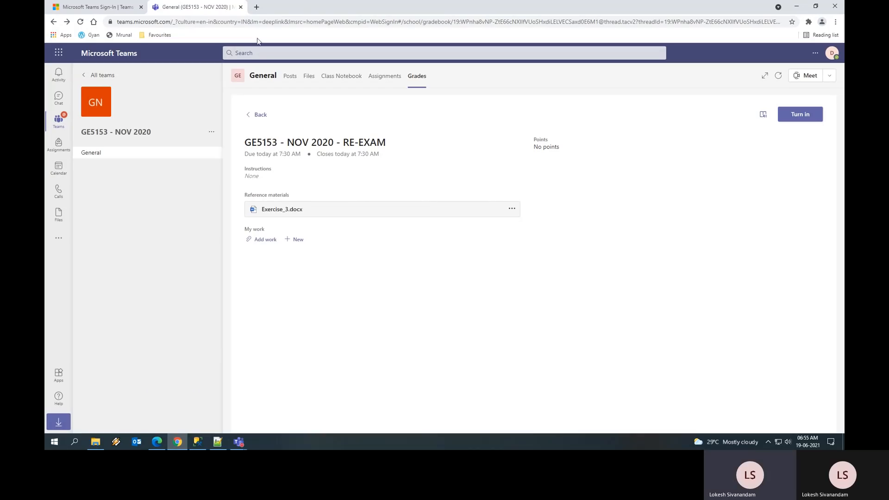
- Load acoe.annuniv.edu in a new tab and open the updated re-examination information PDF
{"action": "left_click", "coordinate": [256, 7]}
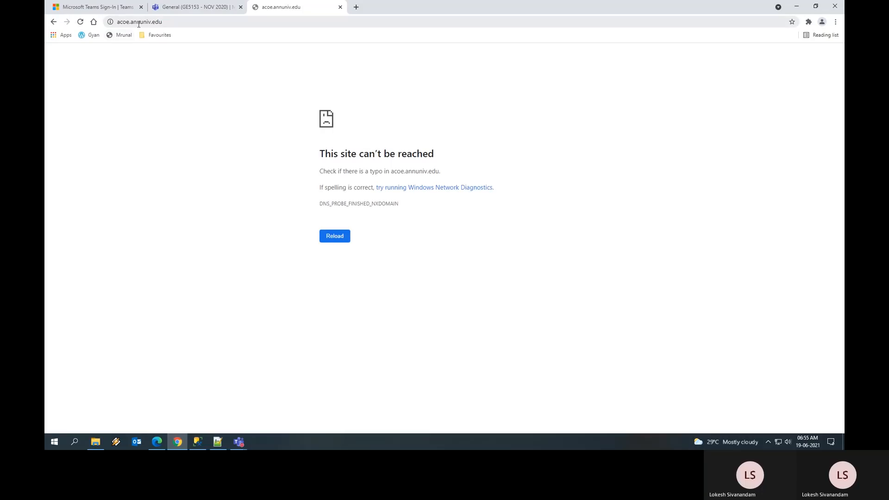
{"action": "left_click", "coordinate": [139, 22]}
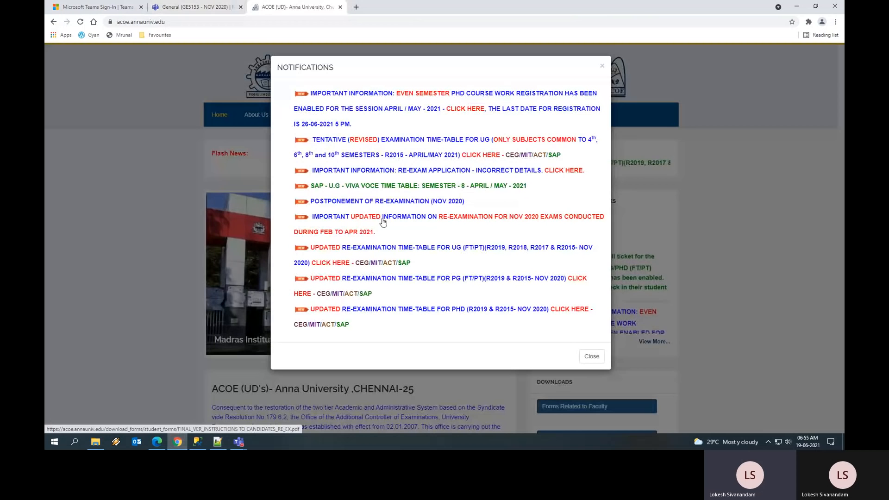
{"action": "left_click", "coordinate": [383, 222]}
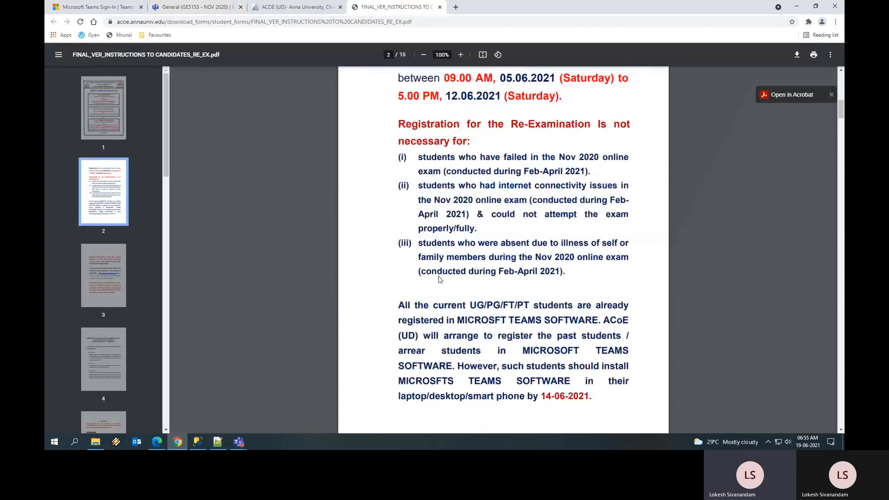
- Scroll the re-exam instructions to page 9's Register Number-Subject Code.pdf submission rule
{"action": "scroll", "scroll_direction": "down", "scroll_amount": 3}
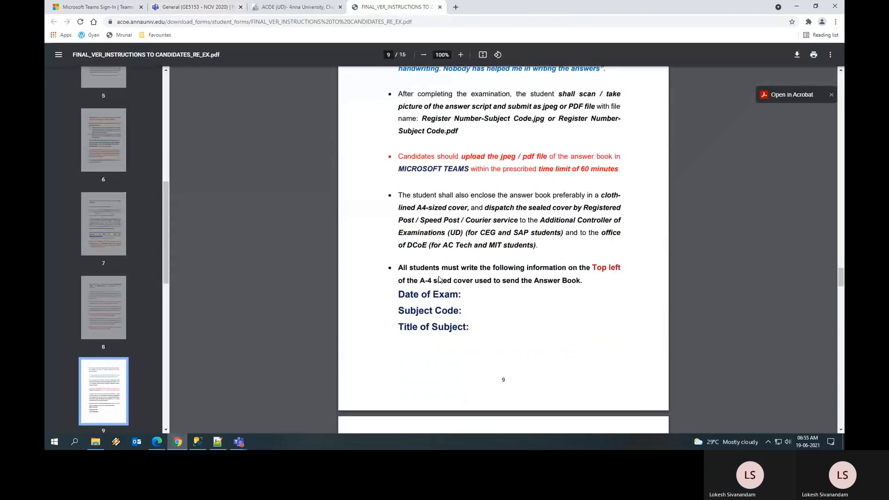
{"action": "scroll", "scroll_direction": "down", "scroll_amount": 3}
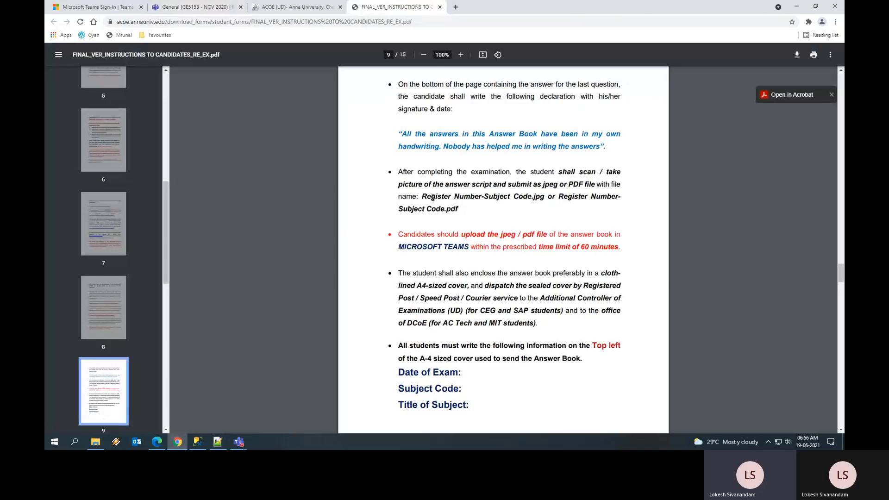
{"action": "mouse_move", "coordinate": [485, 202]}
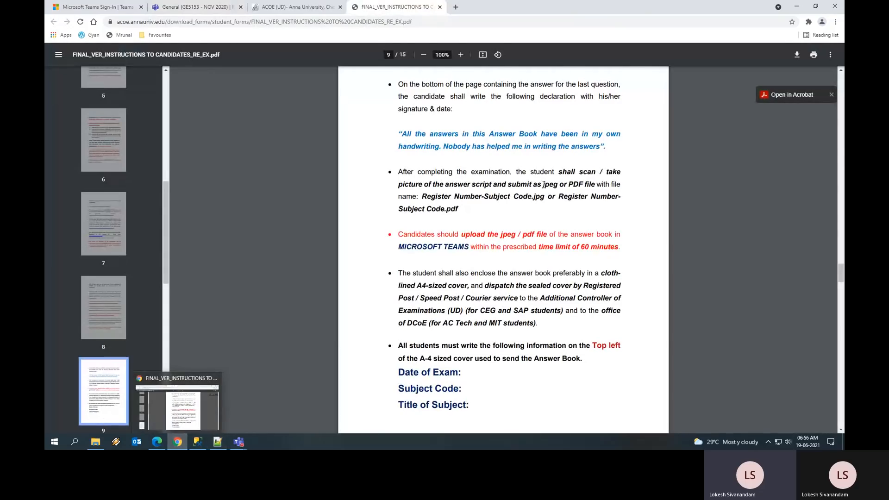
{"action": "left_click_drag", "start_coordinate": [423, 196], "coordinate": [458, 209]}
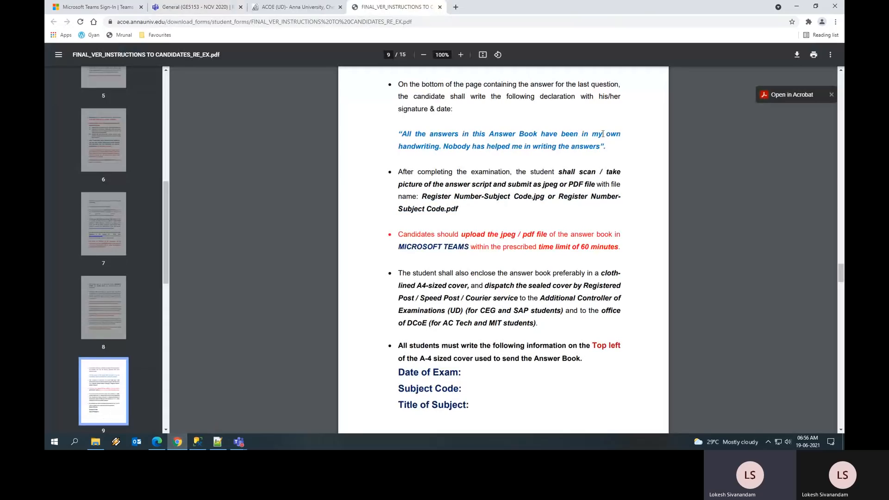
{"action": "mouse_move", "coordinate": [416, 149]}
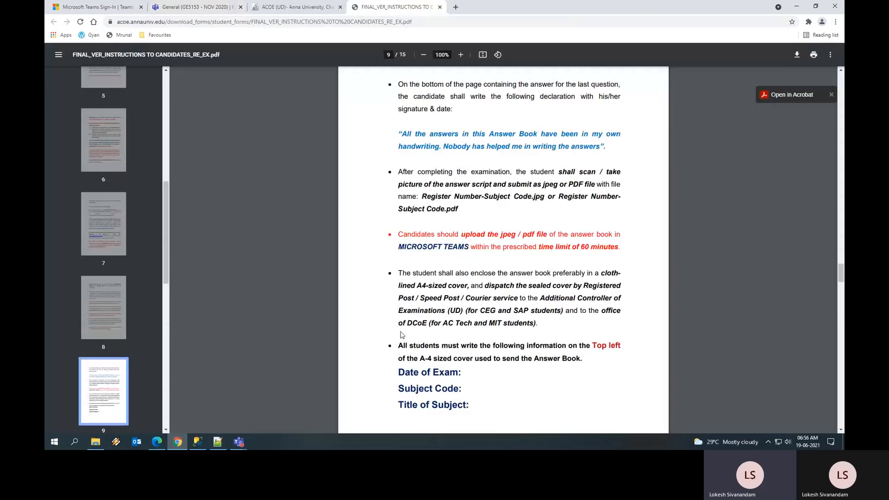
{"action": "mouse_move", "coordinate": [258, 34]}
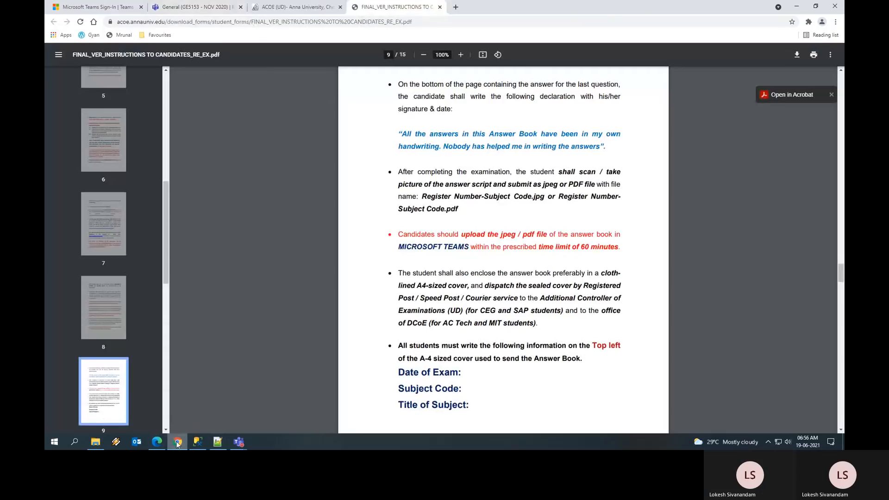
{"action": "mouse_move", "coordinate": [178, 442]}
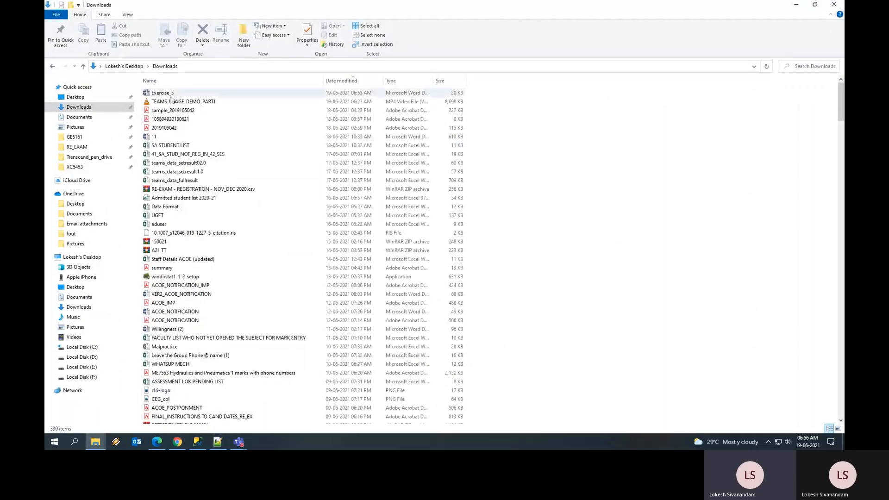
{"action": "left_click", "coordinate": [163, 93]}
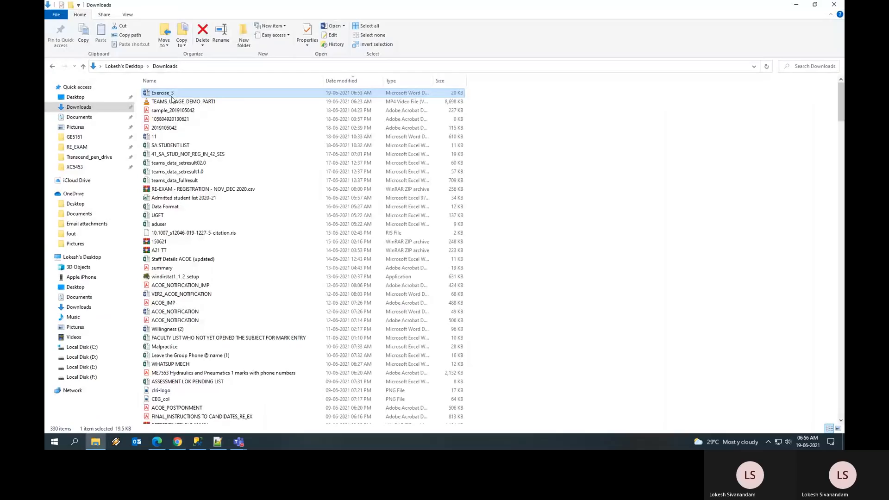
{"action": "key", "text": "F2"}
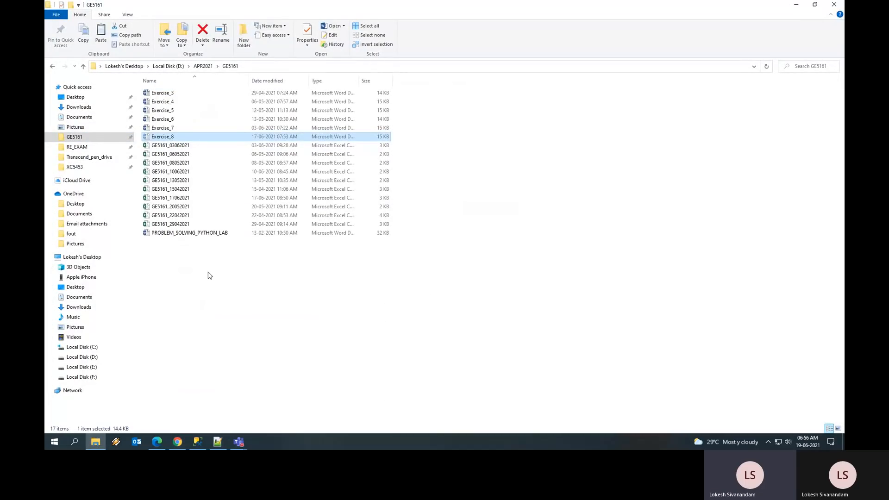
{"action": "left_click", "coordinate": [79, 106]}
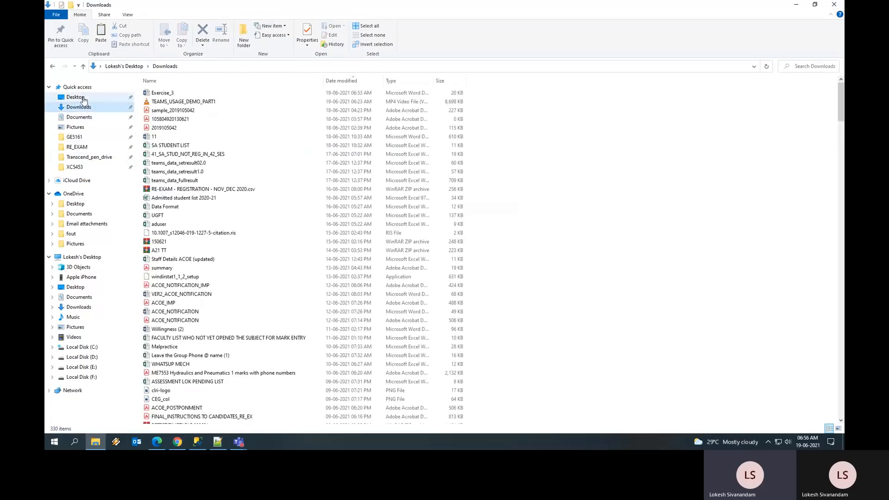
{"action": "left_click", "coordinate": [75, 97]}
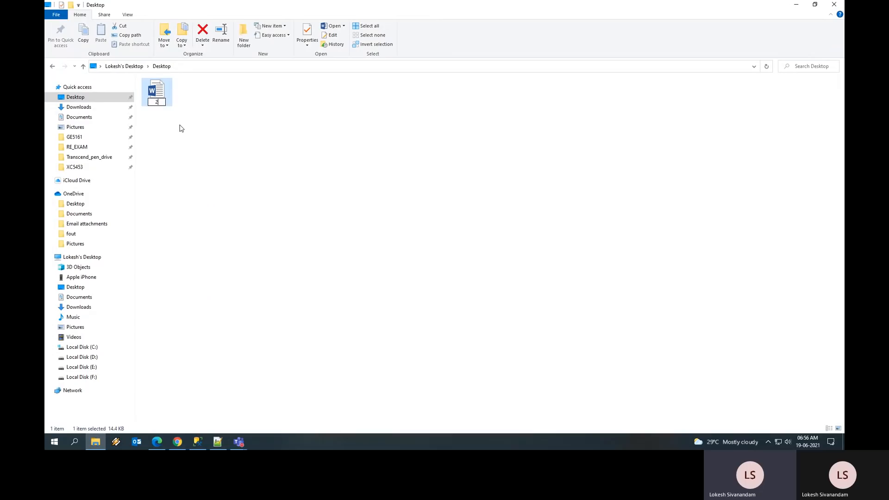
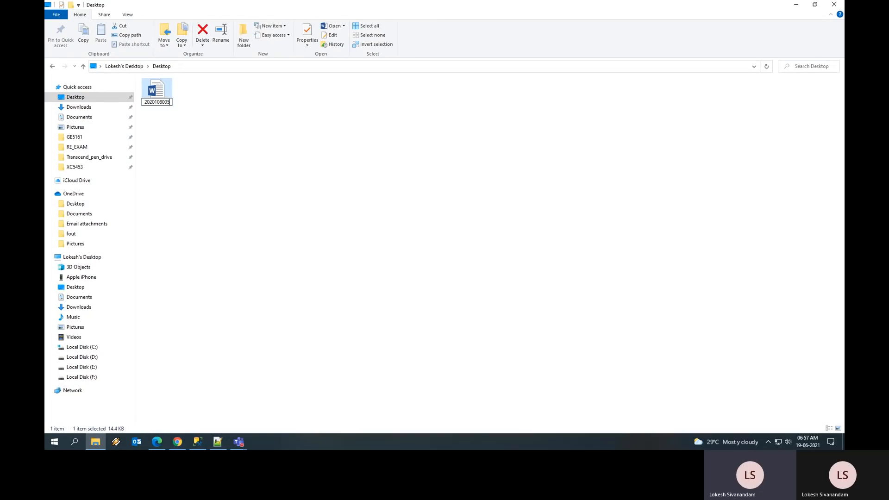
{"action": "key", "text": "Backspace"}
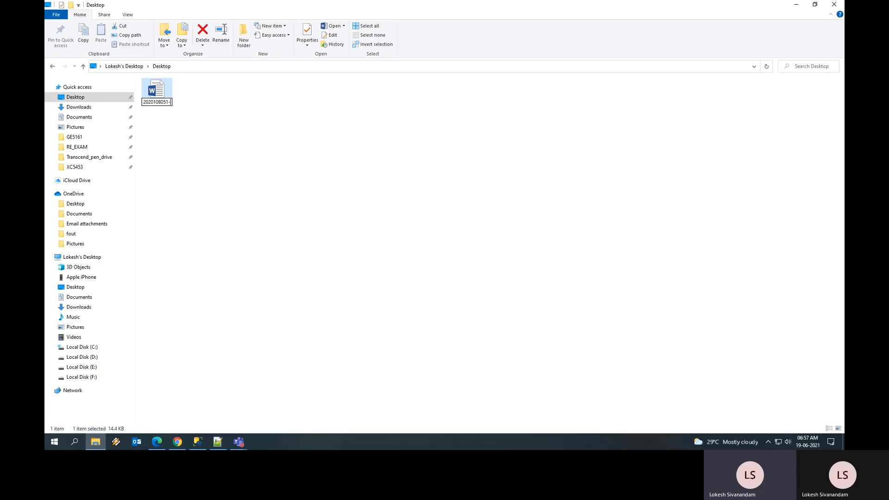
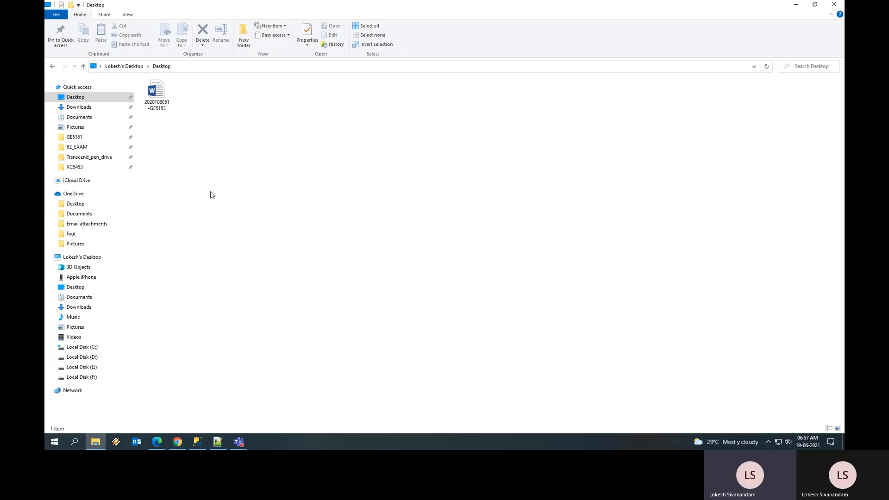
{"action": "left_click", "coordinate": [157, 94]}
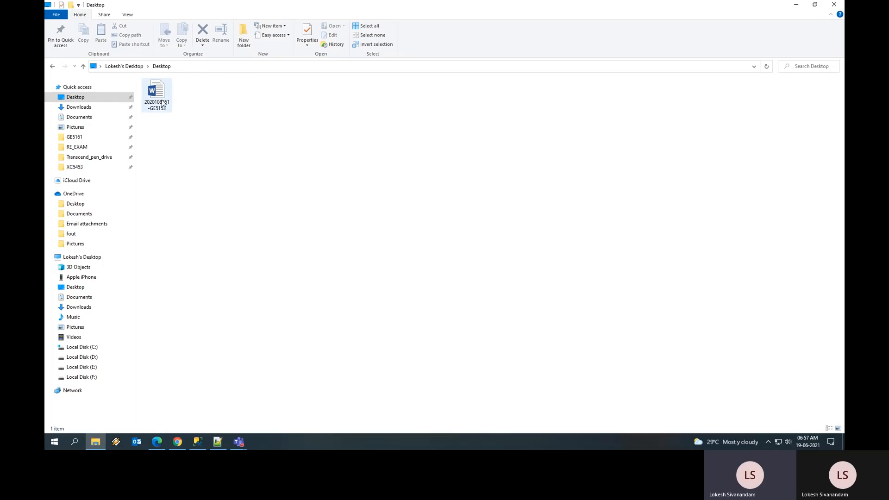
{"action": "mouse_move", "coordinate": [157, 94]}
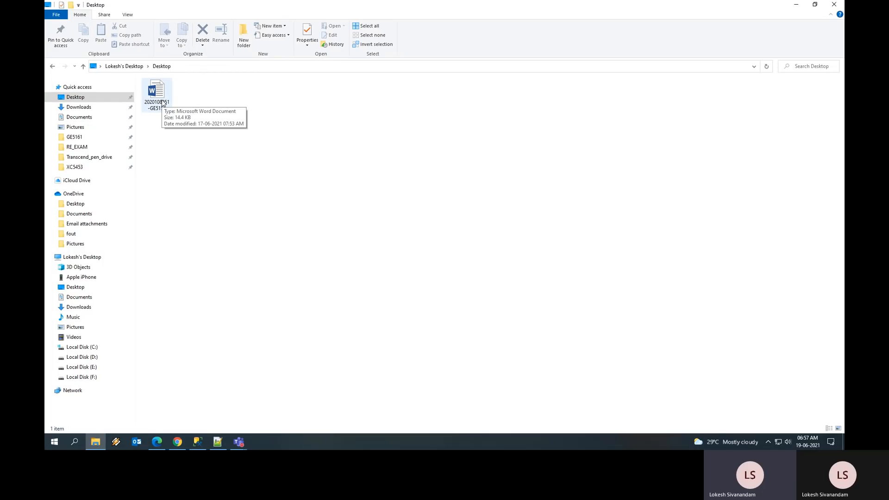
{"action": "double_click", "coordinate": [157, 91]}
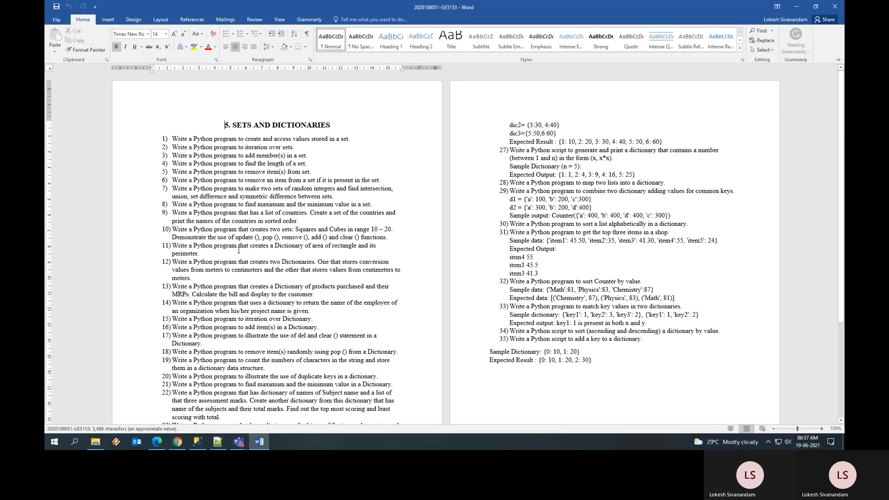
{"action": "left_click", "coordinate": [56, 18]}
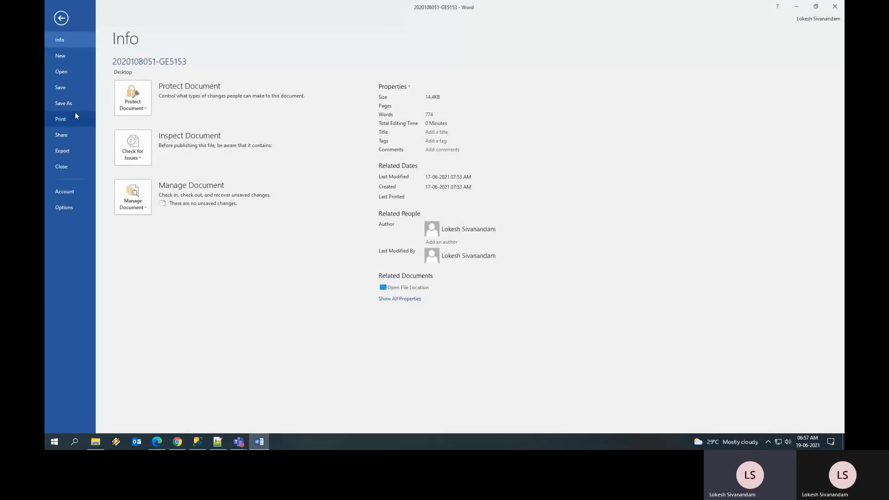
{"action": "left_click", "coordinate": [64, 103]}
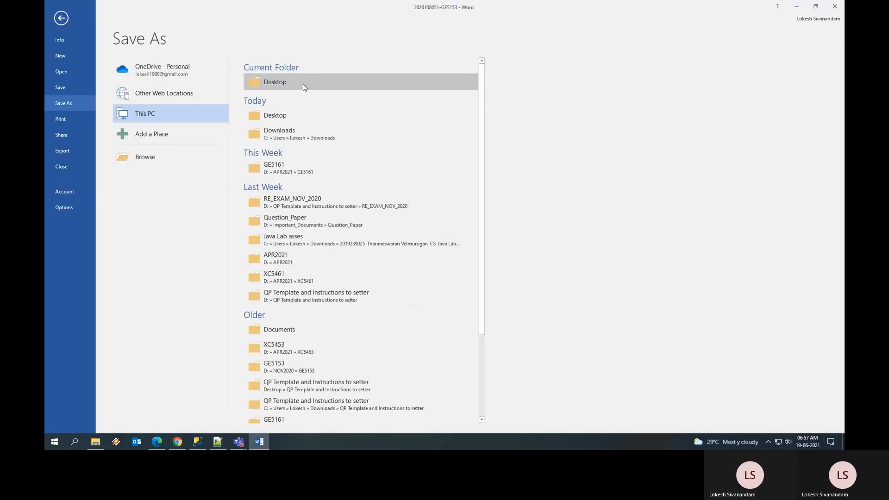
{"action": "double_click", "coordinate": [275, 82]}
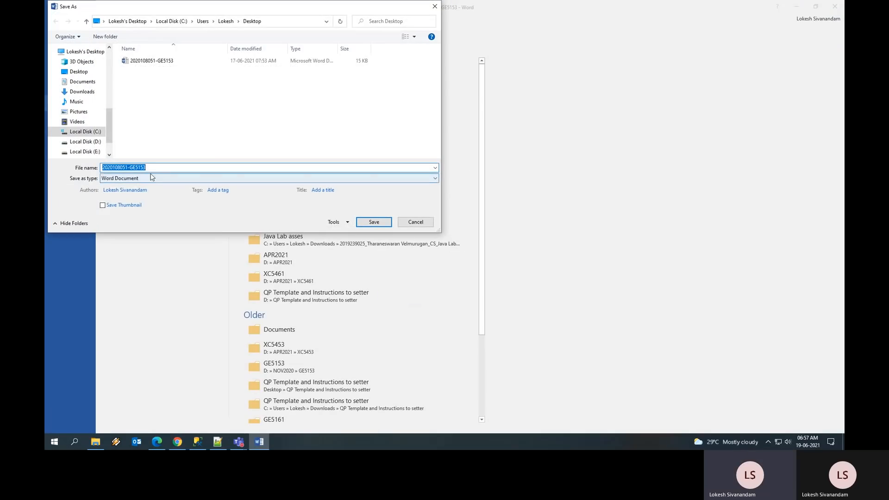
{"action": "left_click", "coordinate": [268, 178]}
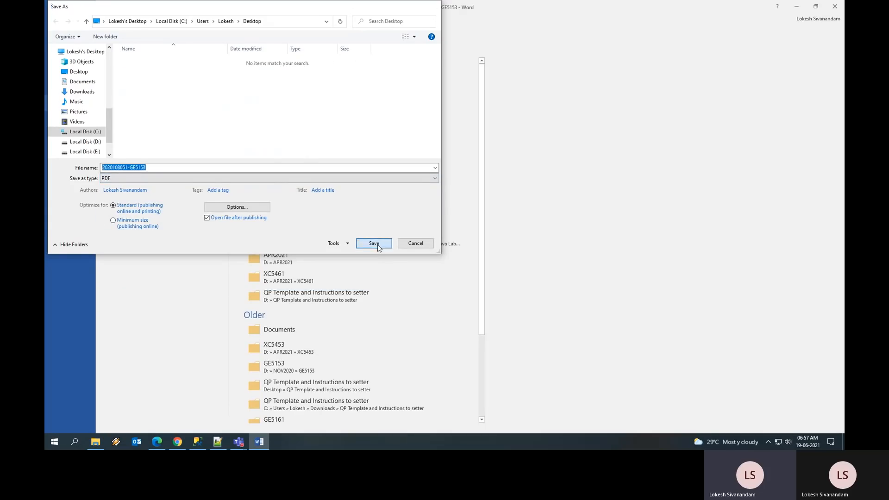
{"action": "left_click", "coordinate": [373, 243]}
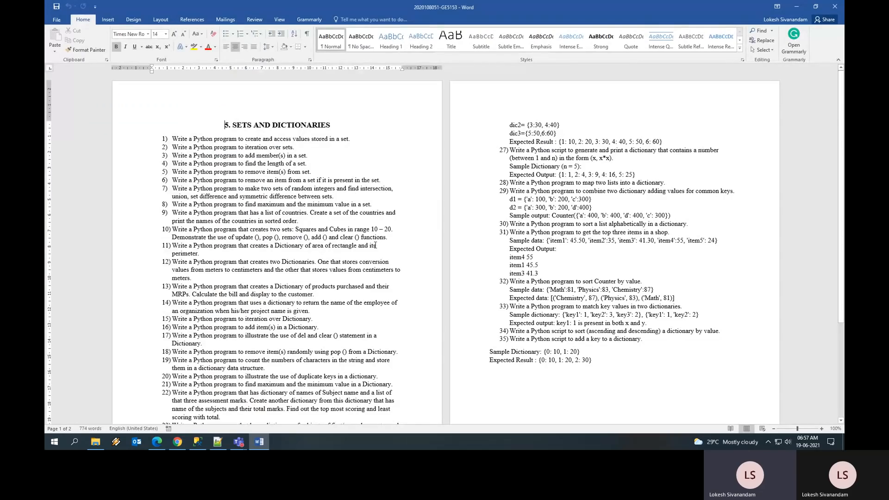
{"action": "left_click", "coordinate": [279, 442]}
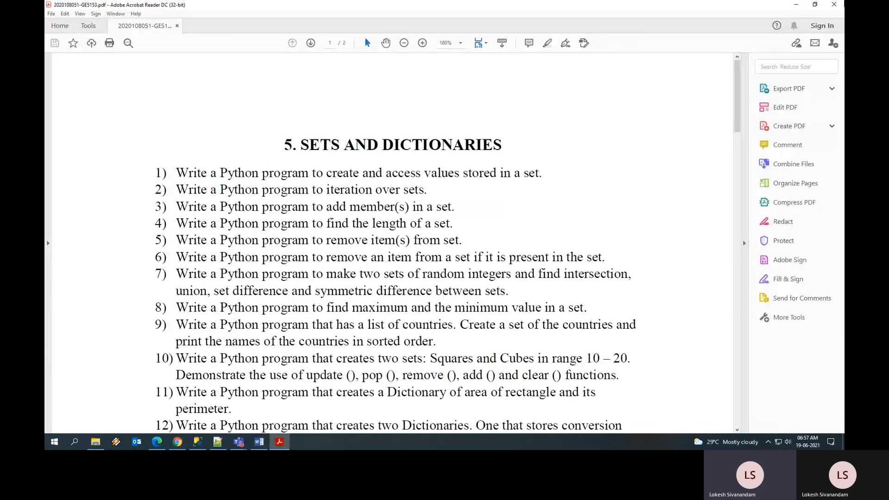
{"action": "scroll", "scroll_direction": "down", "scroll_amount": 3}
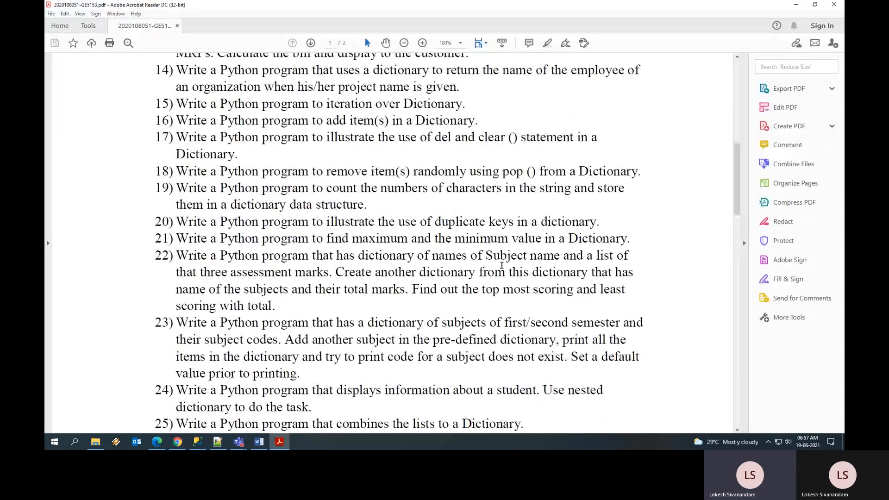
{"action": "left_click", "coordinate": [259, 442]}
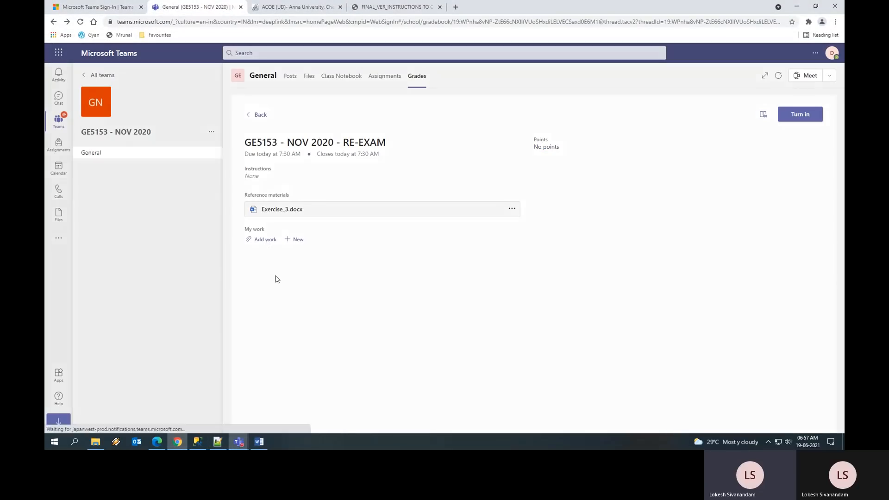
{"action": "left_click", "coordinate": [265, 239]}
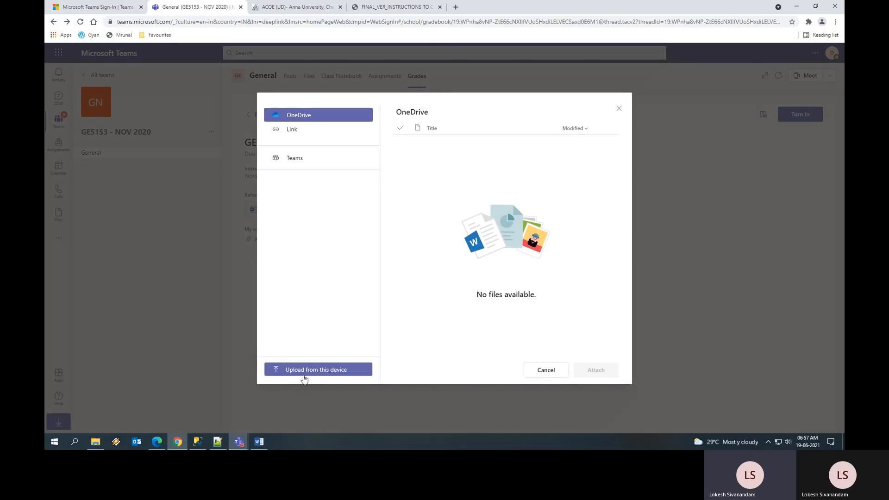
{"action": "left_click", "coordinate": [316, 369]}
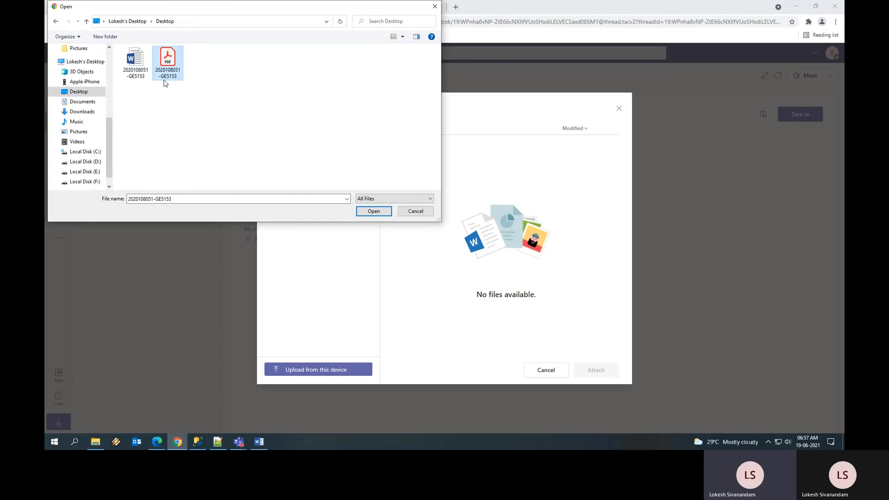
{"action": "left_click", "coordinate": [373, 212]}
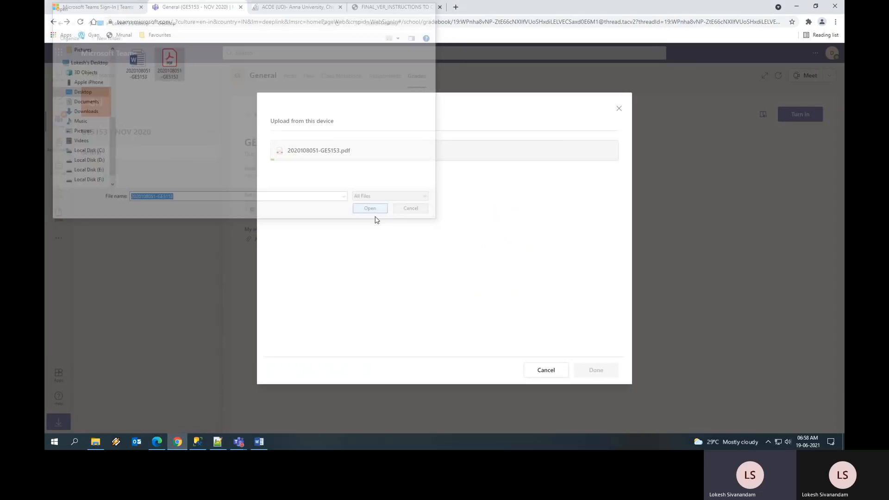
{"action": "left_click", "coordinate": [369, 208]}
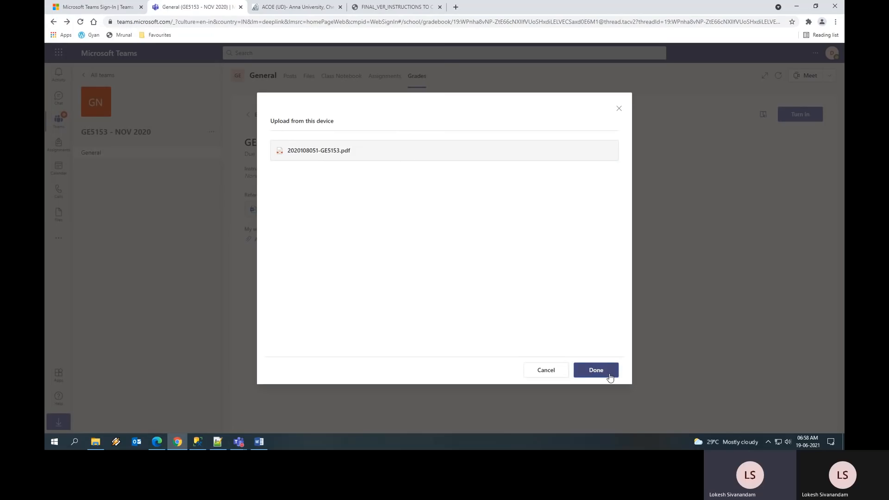
{"action": "left_click", "coordinate": [596, 370]}
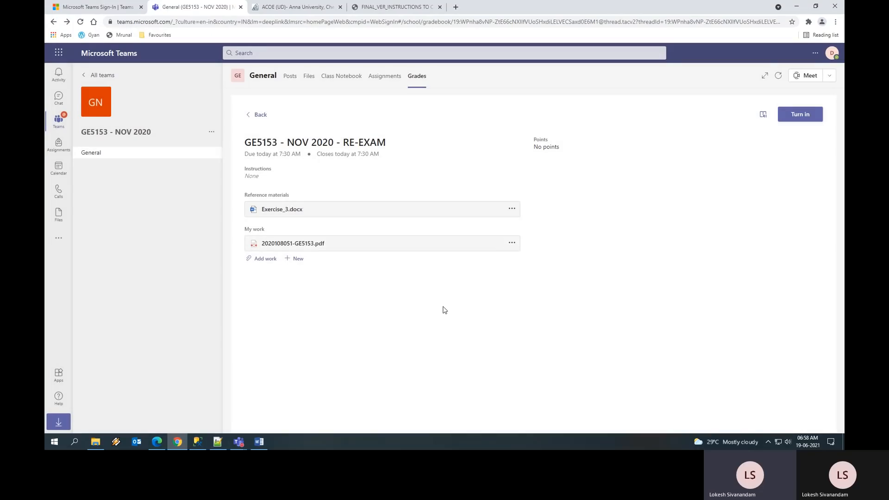
{"action": "mouse_move", "coordinate": [446, 300]}
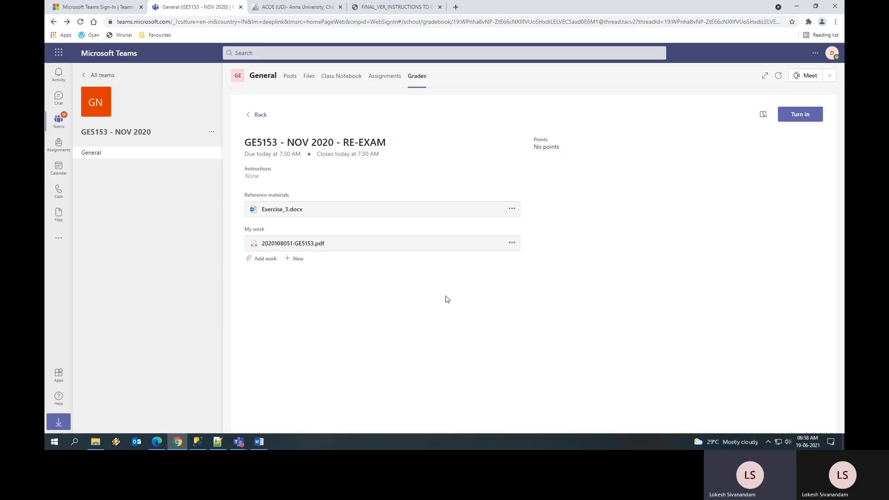
{"action": "mouse_move", "coordinate": [800, 114]}
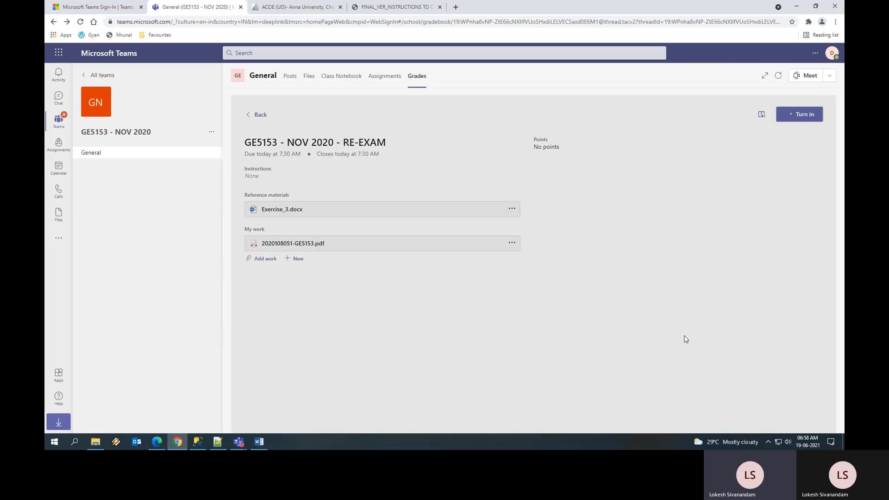
- Turn in the GE5153 - NOV 2020 - RE-EXAM assignment with the PDF submitted
{"action": "left_click", "coordinate": [799, 114]}
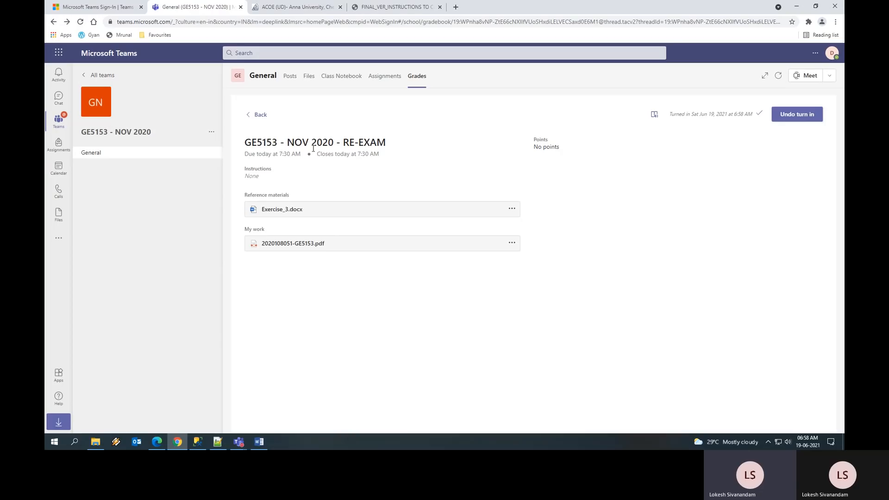
{"action": "mouse_move", "coordinate": [319, 154]}
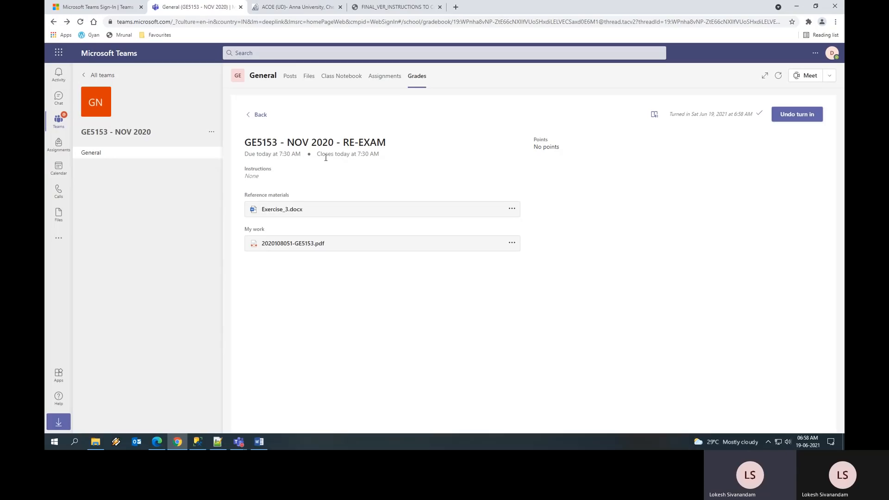
{"action": "mouse_move", "coordinate": [266, 46]}
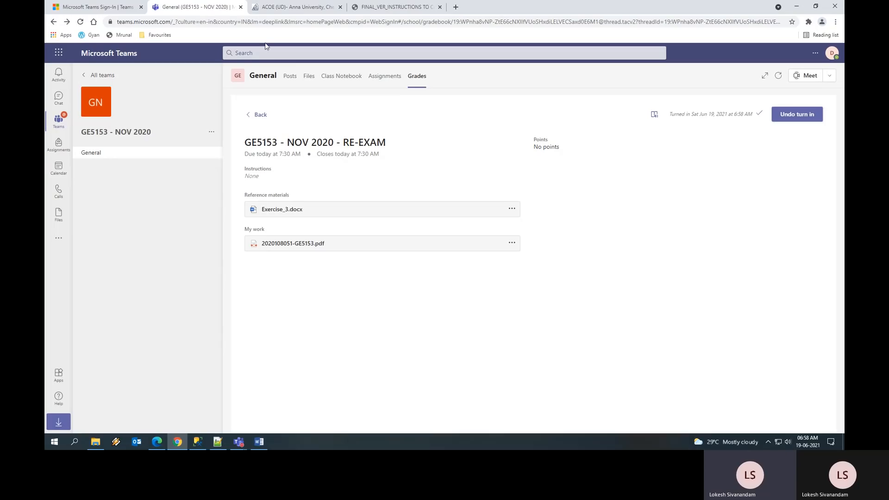
- Scroll the FINAL_VER_INSTRUCTIONS PDF to page 15's examination timeline
{"action": "left_click", "coordinate": [395, 7]}
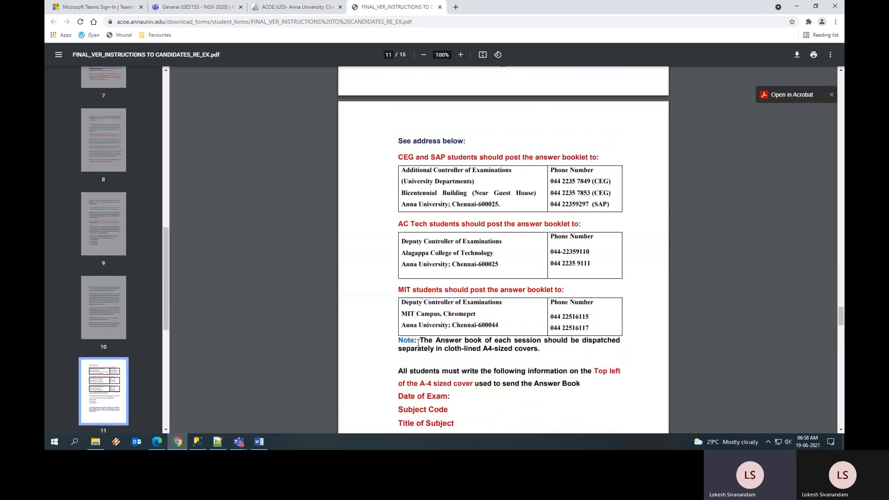
{"action": "scroll", "scroll_direction": "down", "scroll_amount": 3}
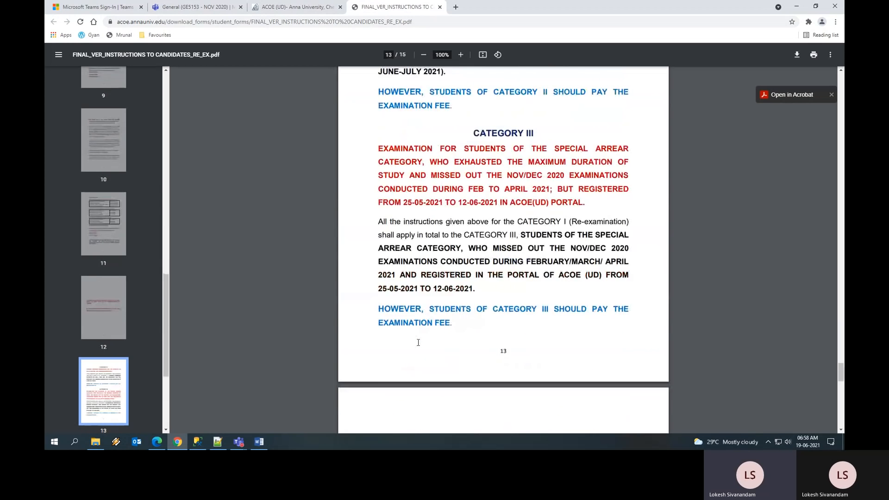
{"action": "scroll", "scroll_direction": "down", "scroll_amount": 3}
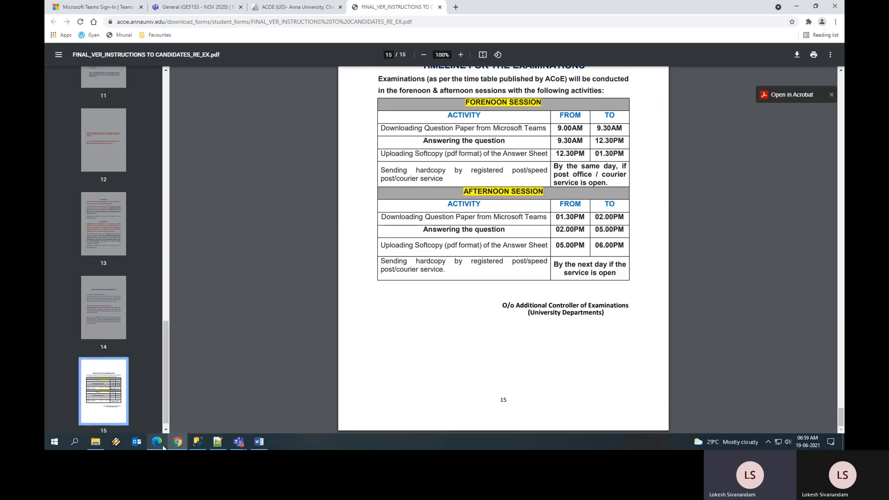
- Bring up Word, then return to the TEAMS USAGE DEMO meeting window
{"action": "left_click", "coordinate": [259, 442]}
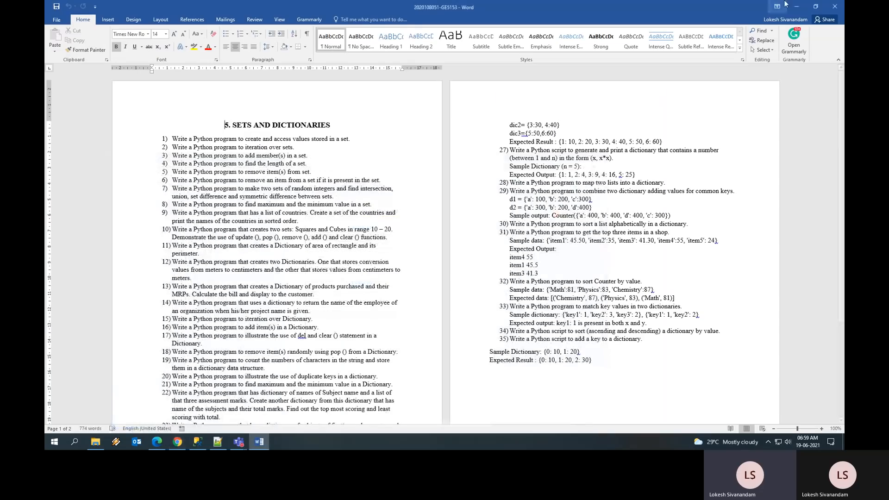
{"action": "mouse_move", "coordinate": [834, 6]}
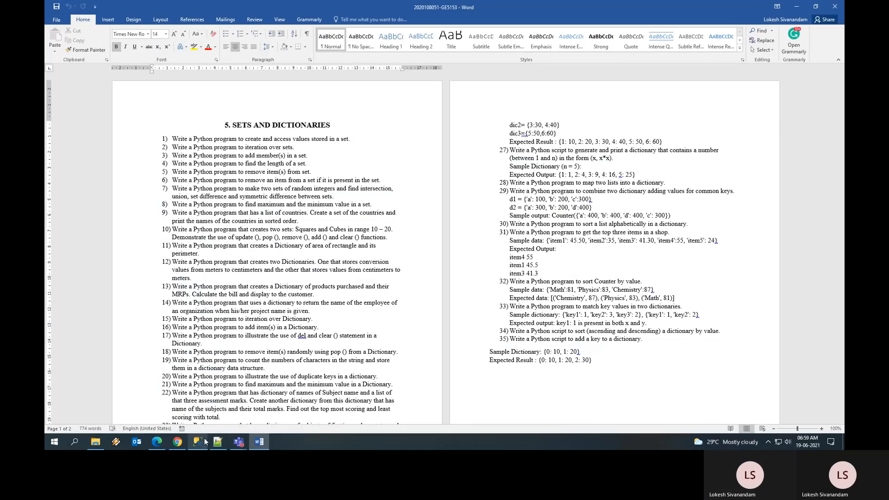
{"action": "mouse_move", "coordinate": [238, 442]}
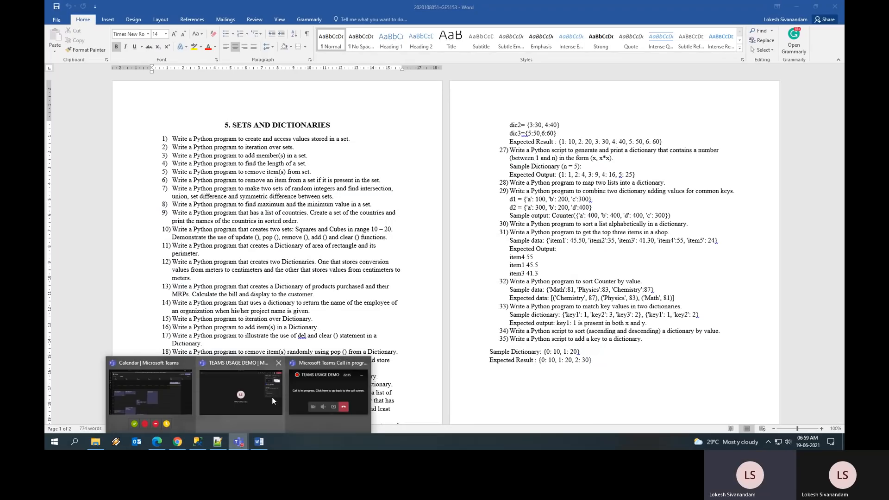
{"action": "left_click", "coordinate": [240, 391]}
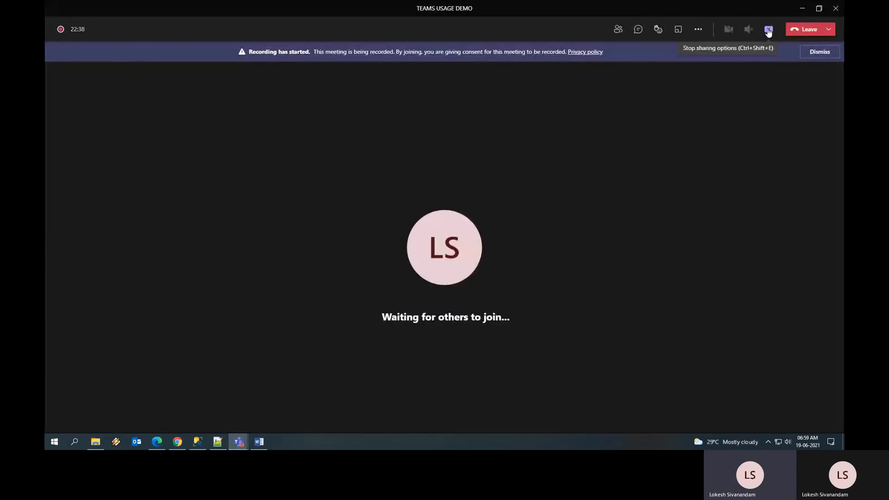